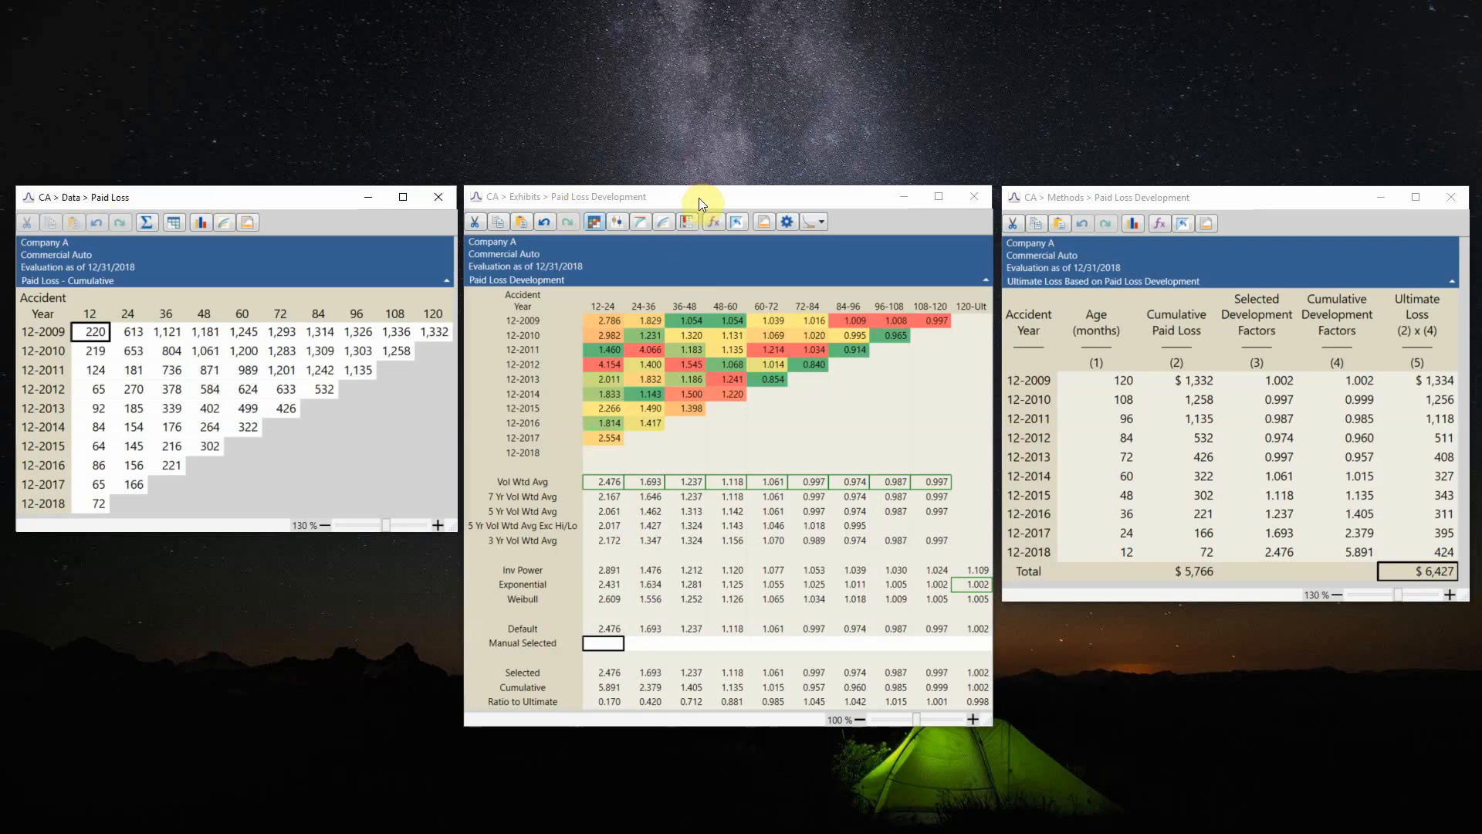
mouse_move(1246, 256)
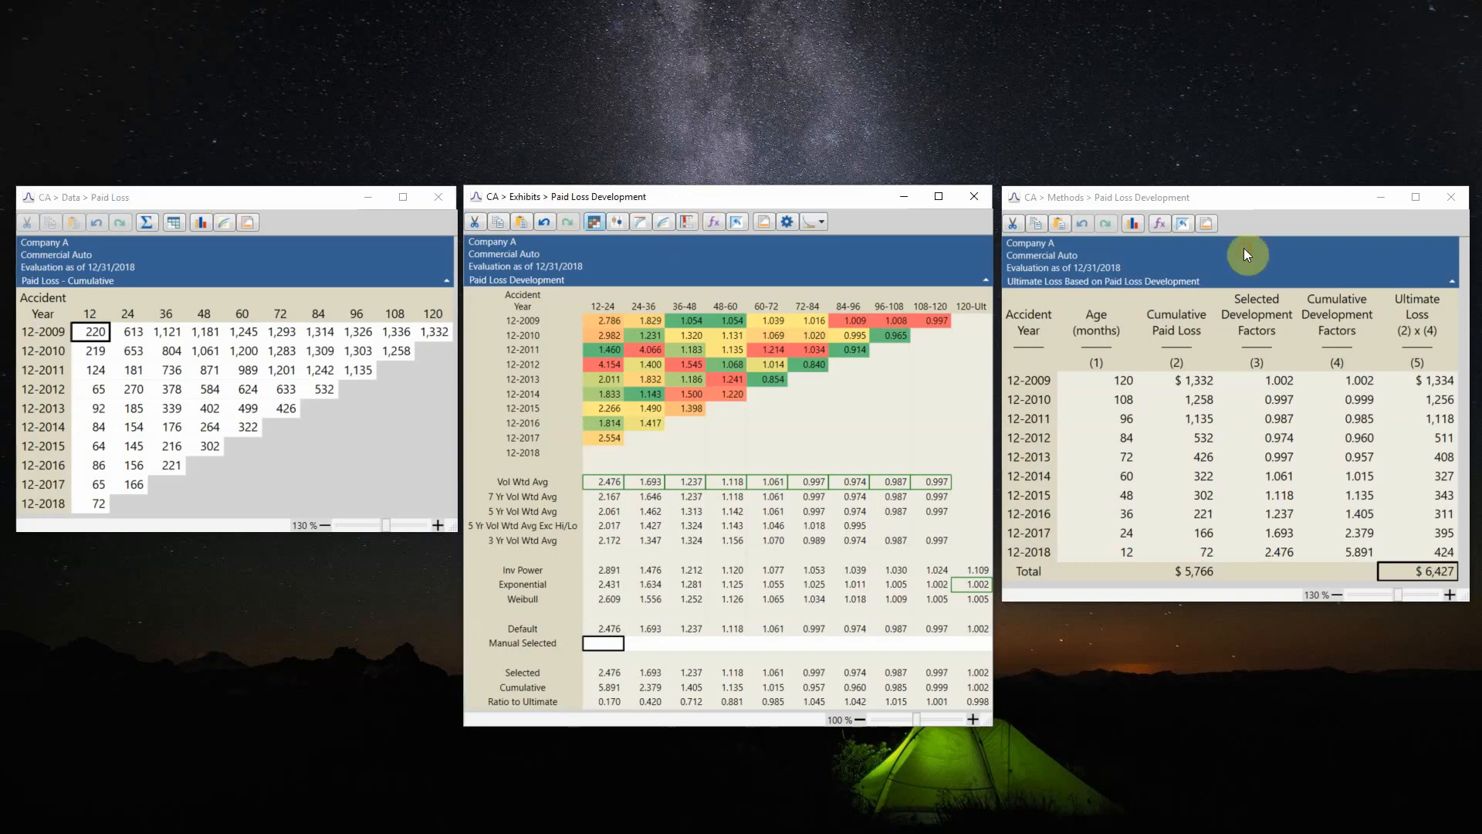
mouse_move(657, 257)
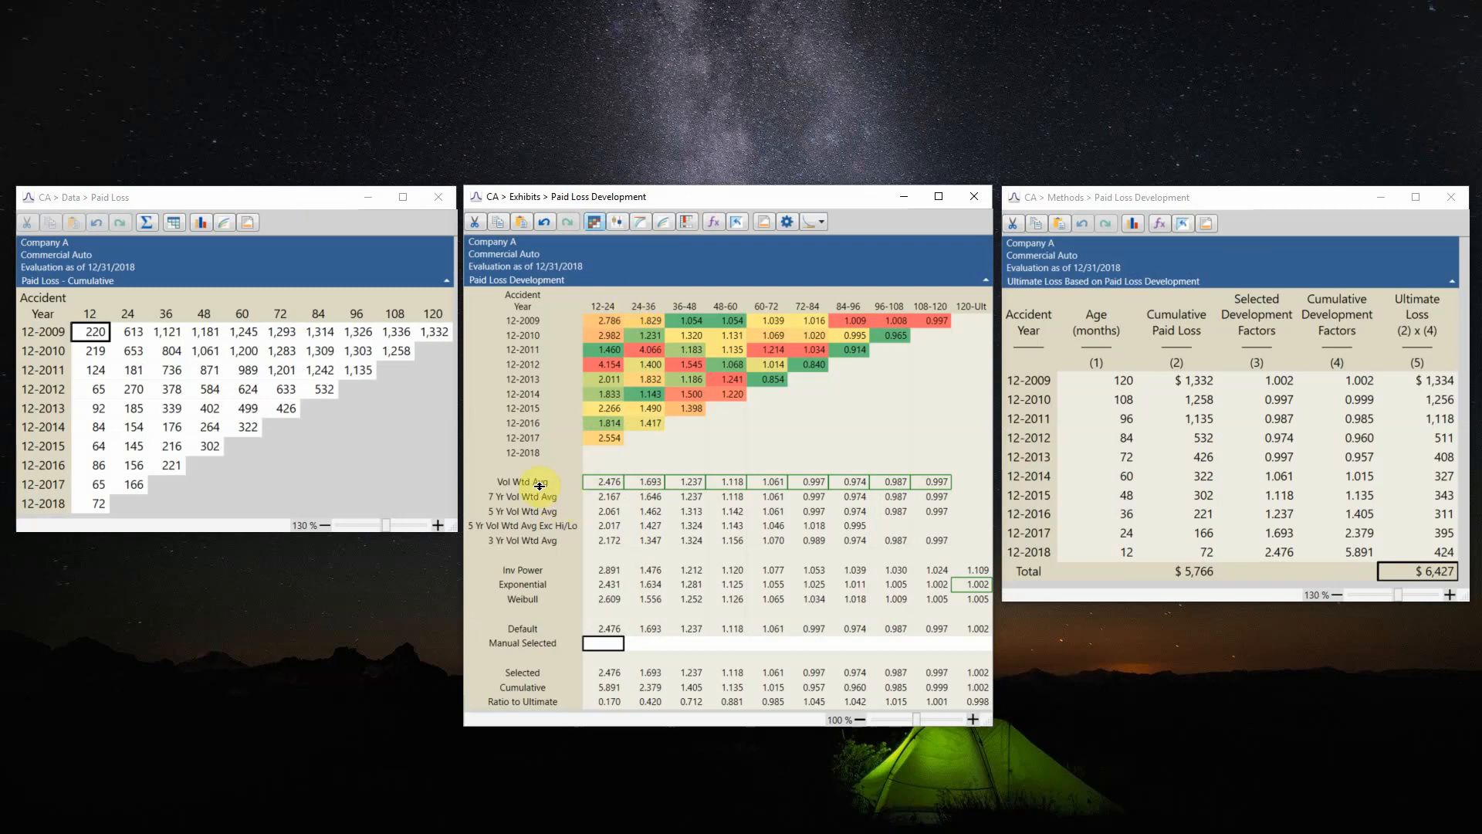
Step: Scroll to the User Input Paid Development Pattern section and select rows 43, 45 and CVB cell F45
click(521, 481)
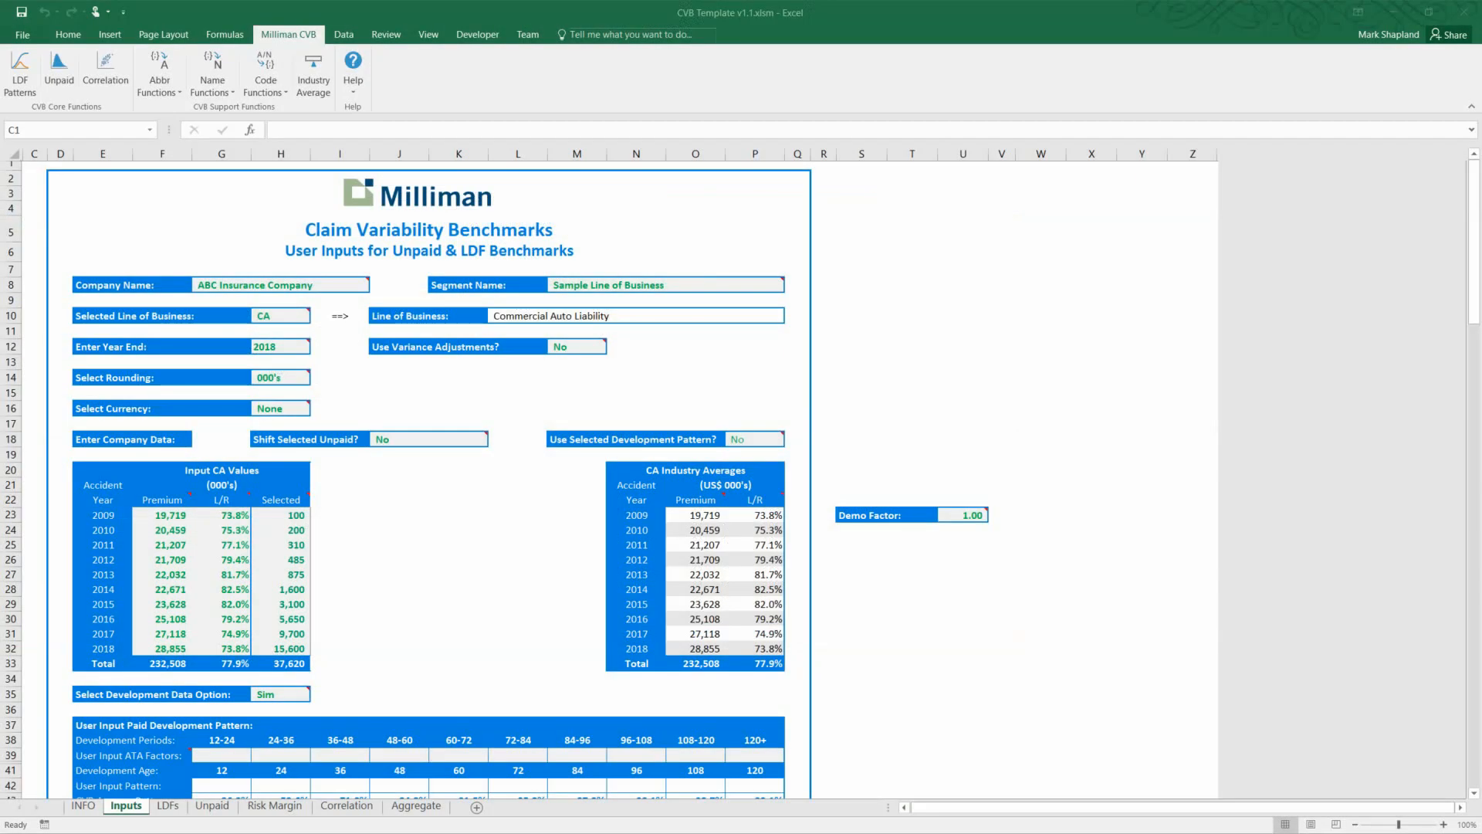
mouse_move(188, 418)
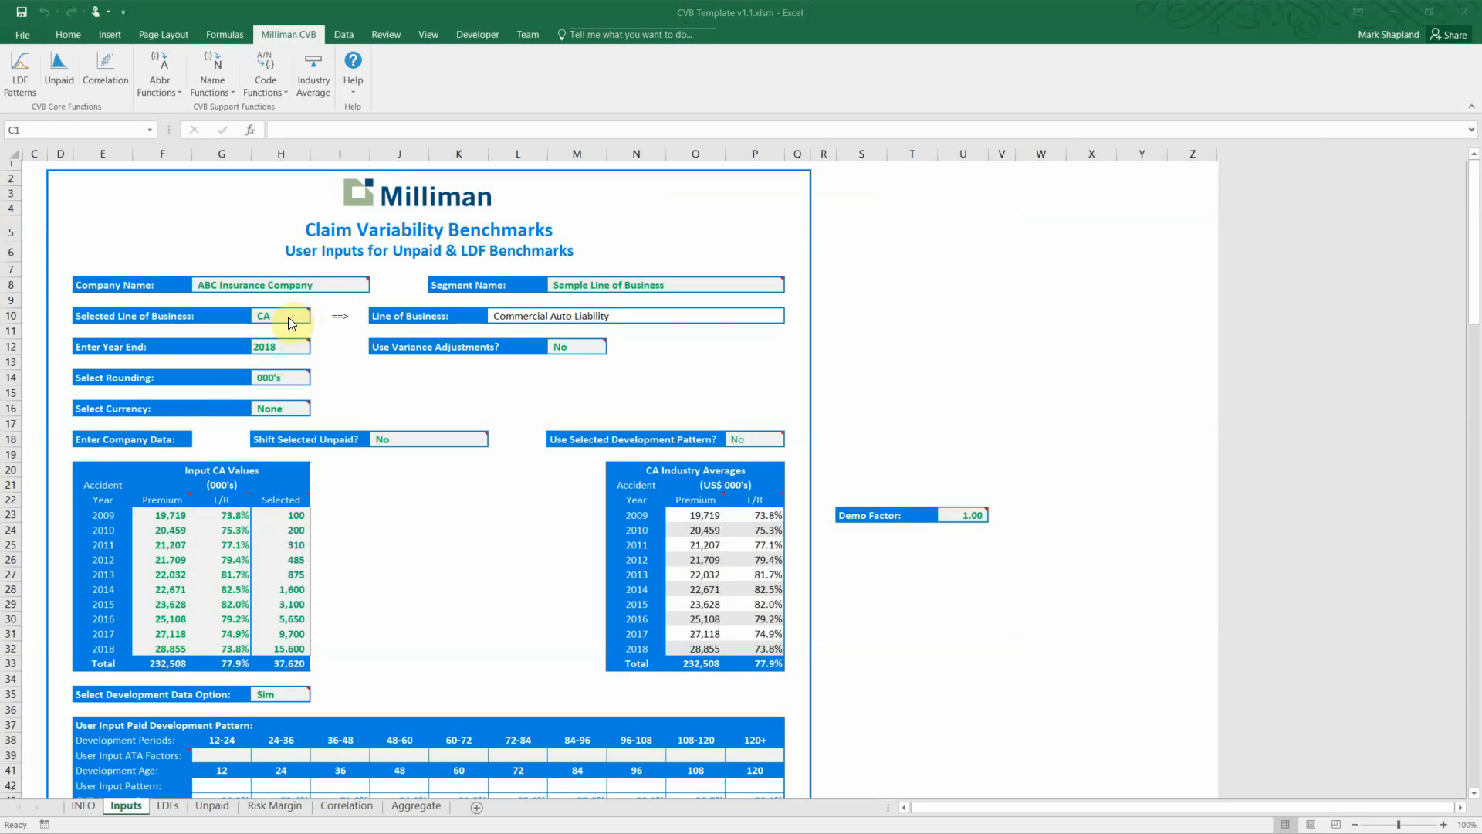
click(281, 315)
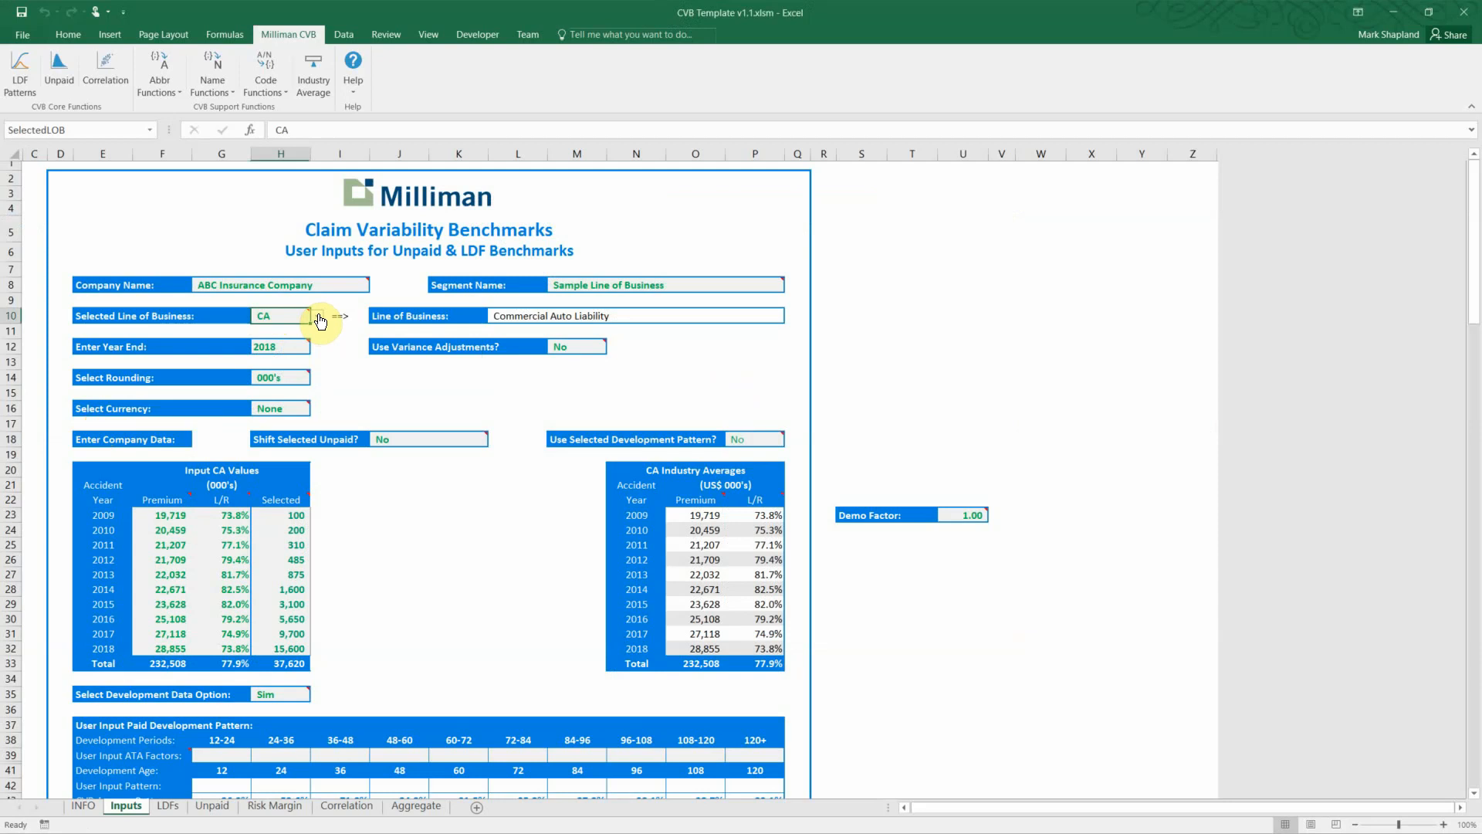
click(317, 315)
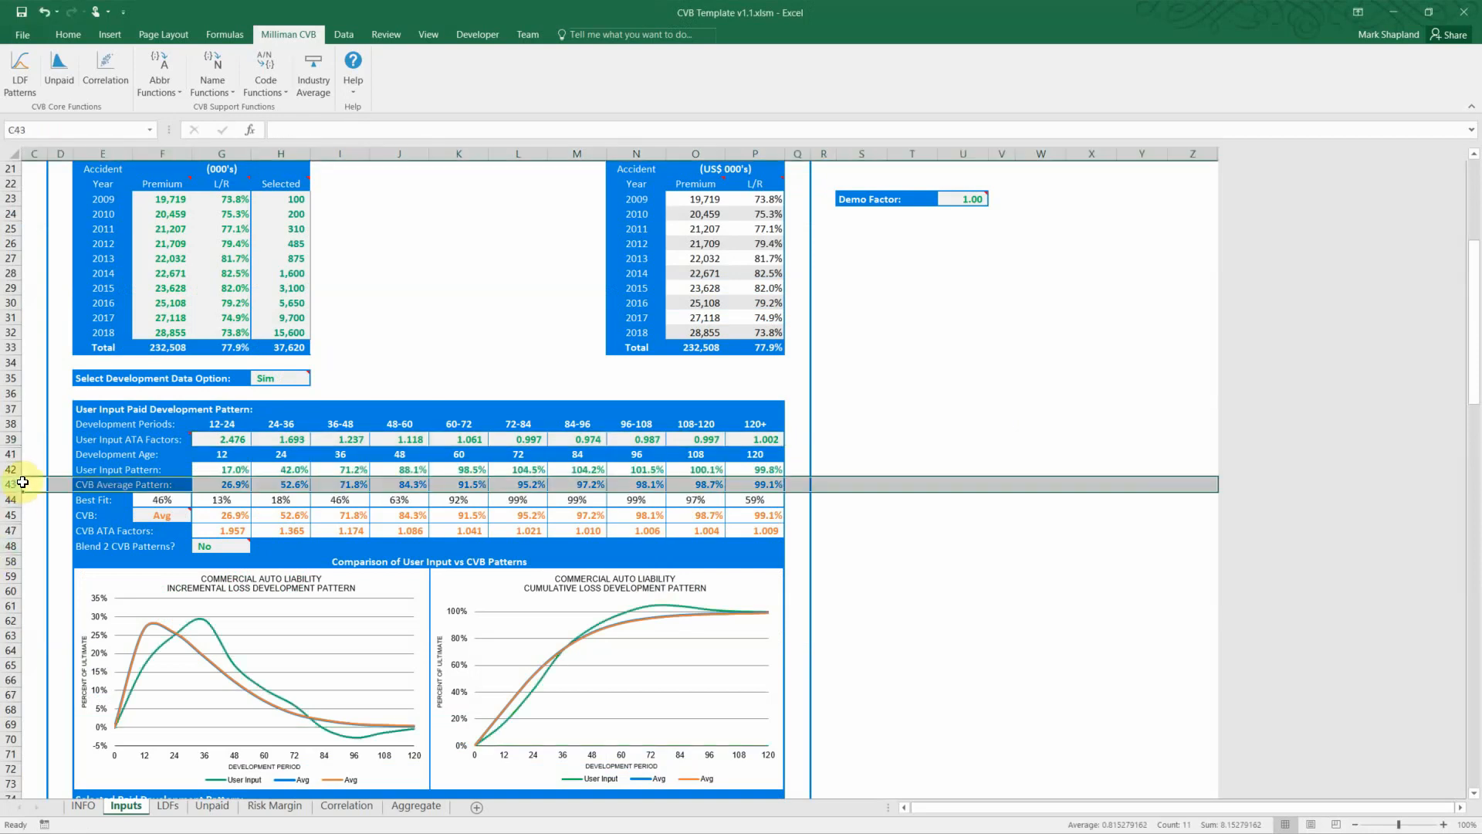
mouse_move(51, 549)
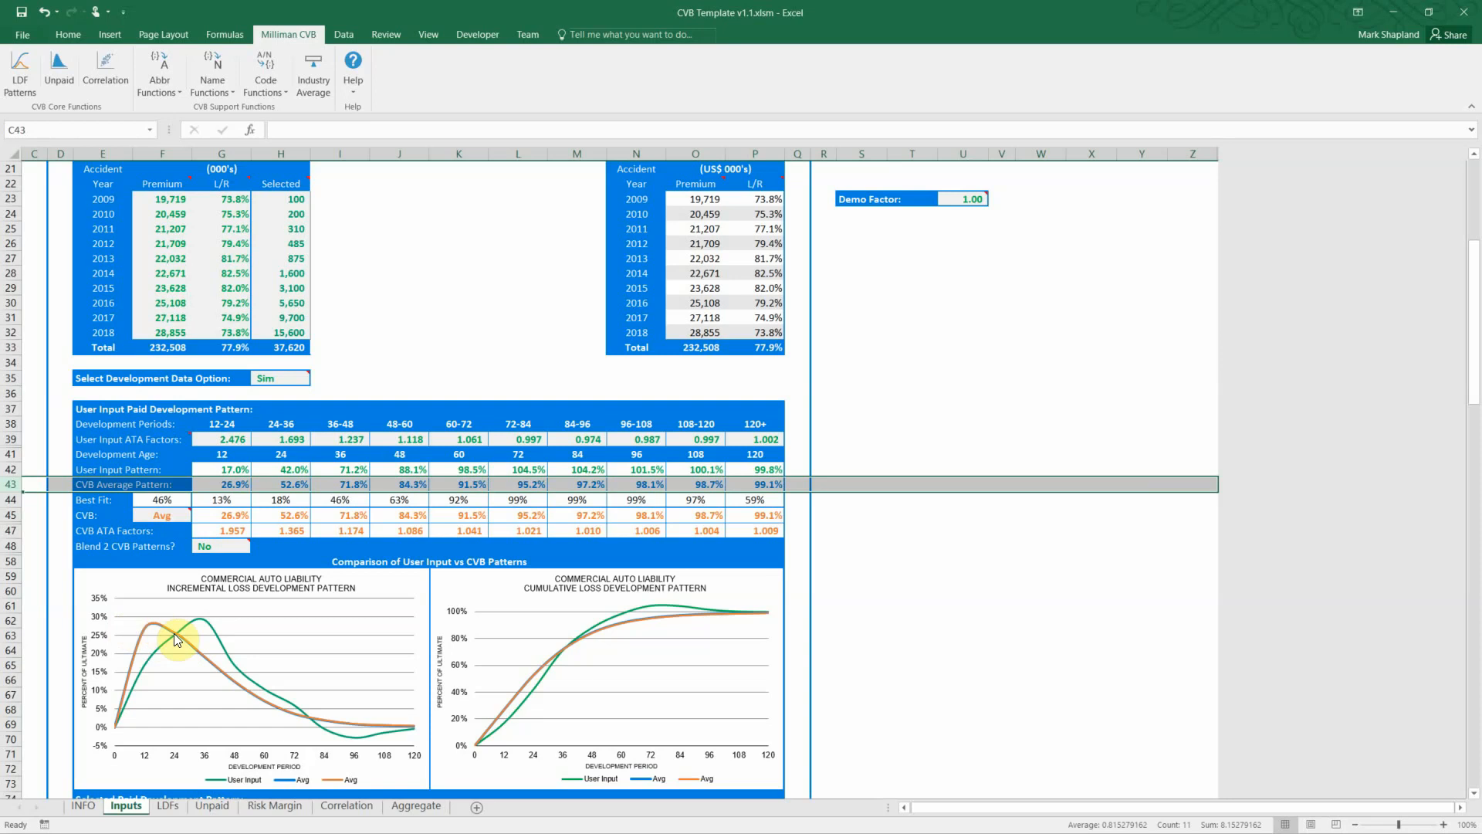
mouse_move(206, 645)
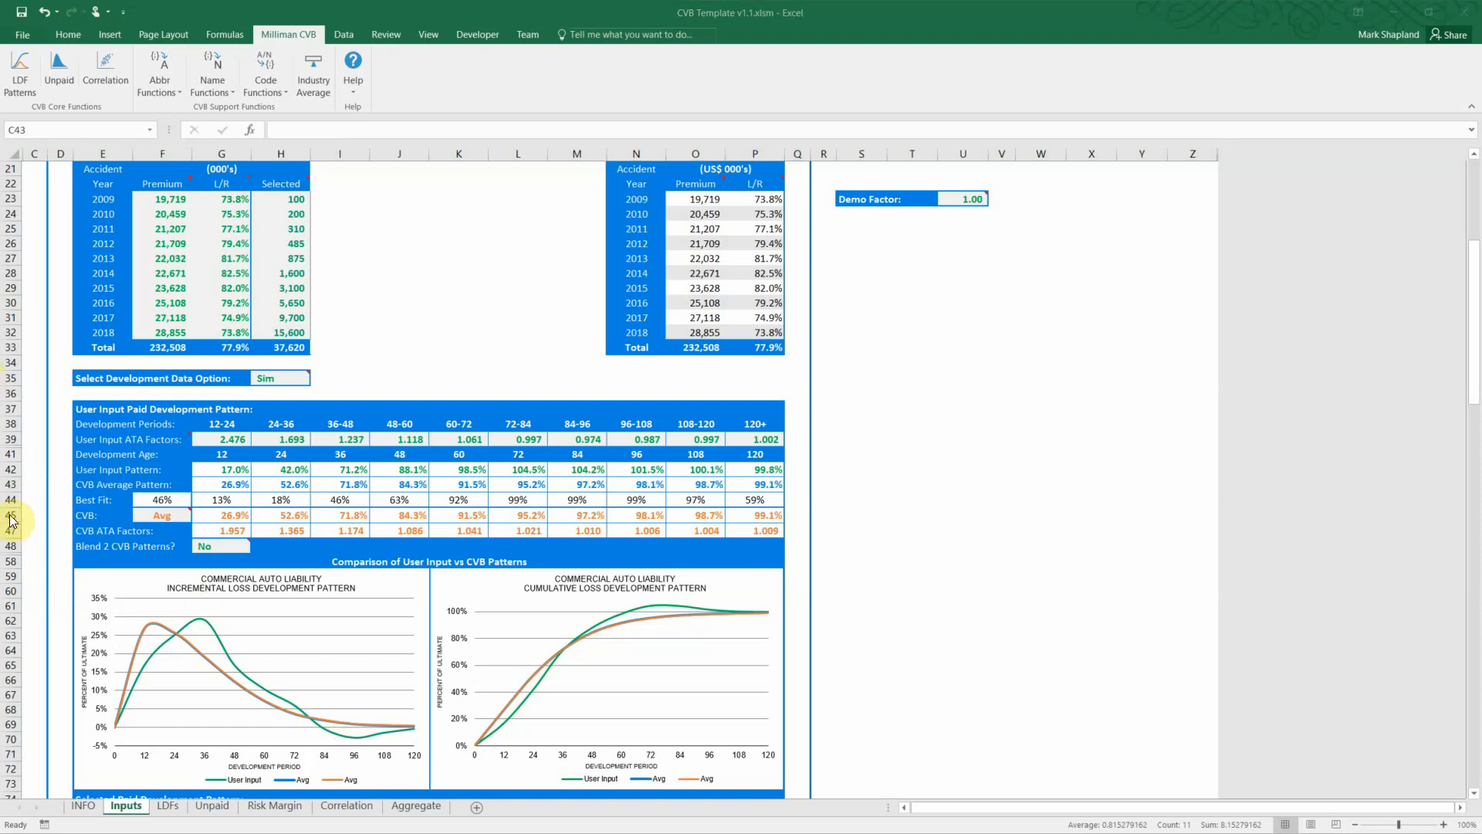
click(109, 515)
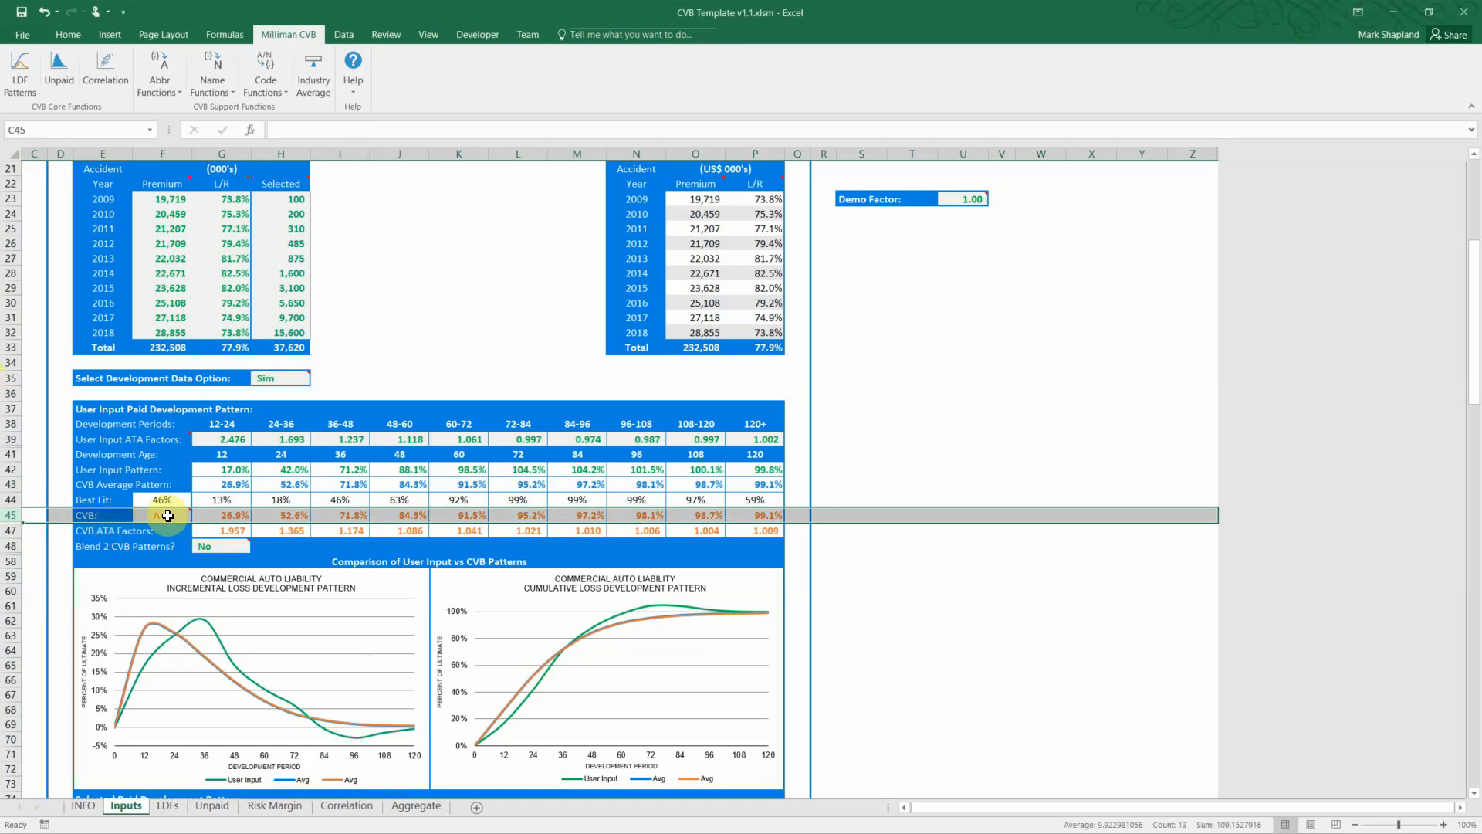
click(163, 514)
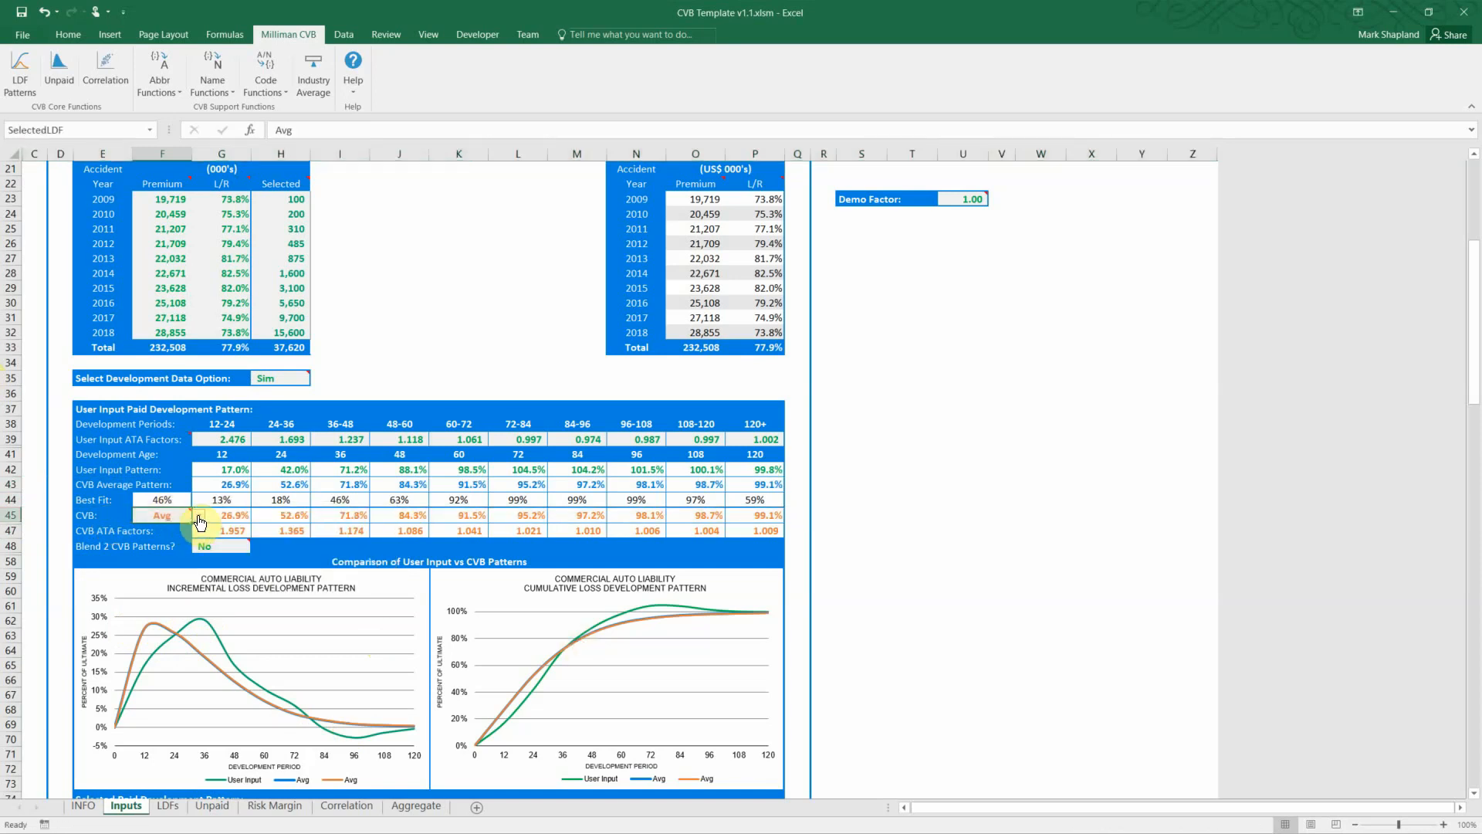
Step: Change the CVB pattern in F45 from Avg to 46% and review the Best Fit row
click(198, 515)
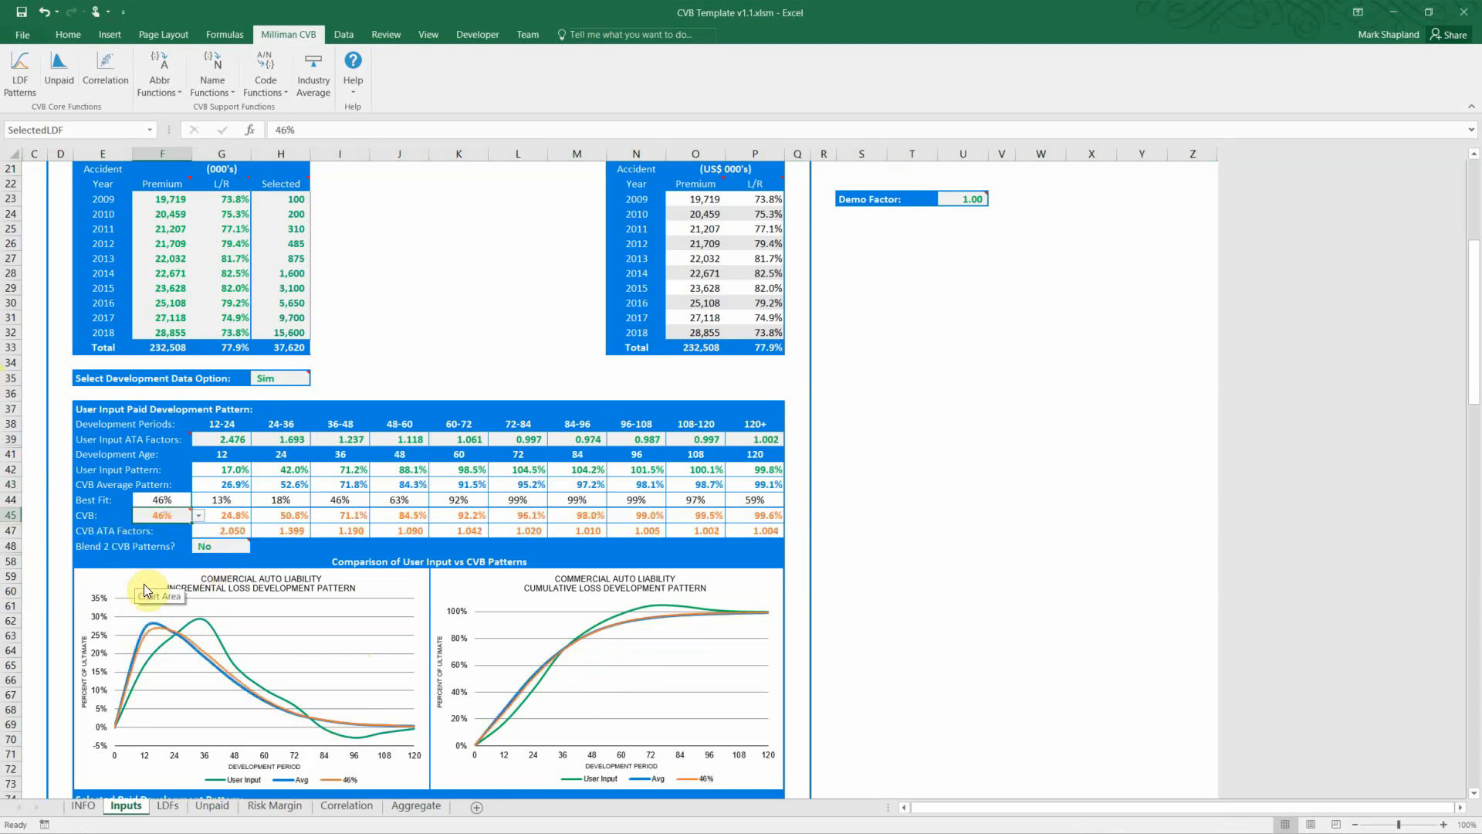
mouse_move(193, 657)
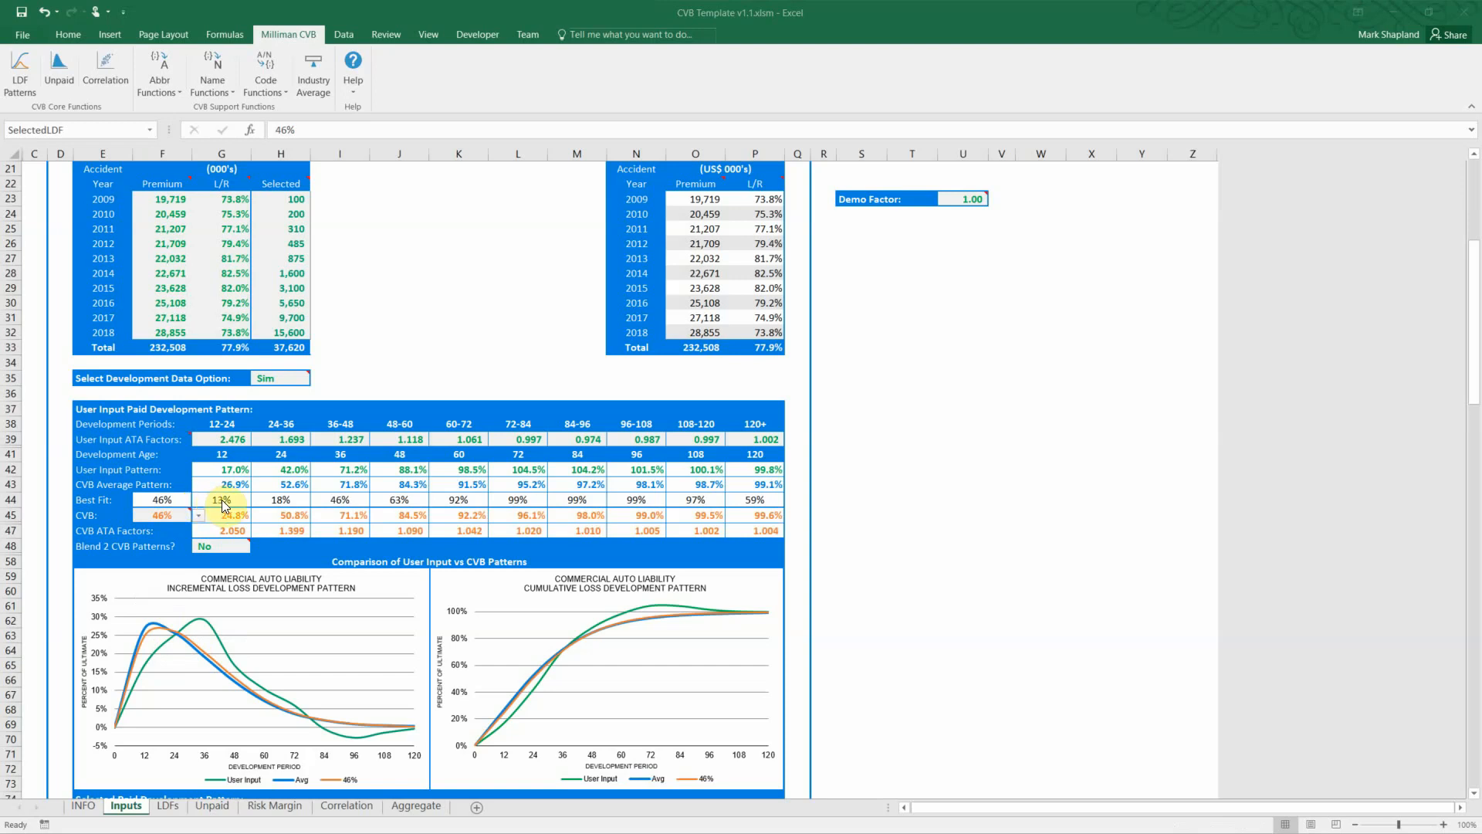
mouse_move(229, 501)
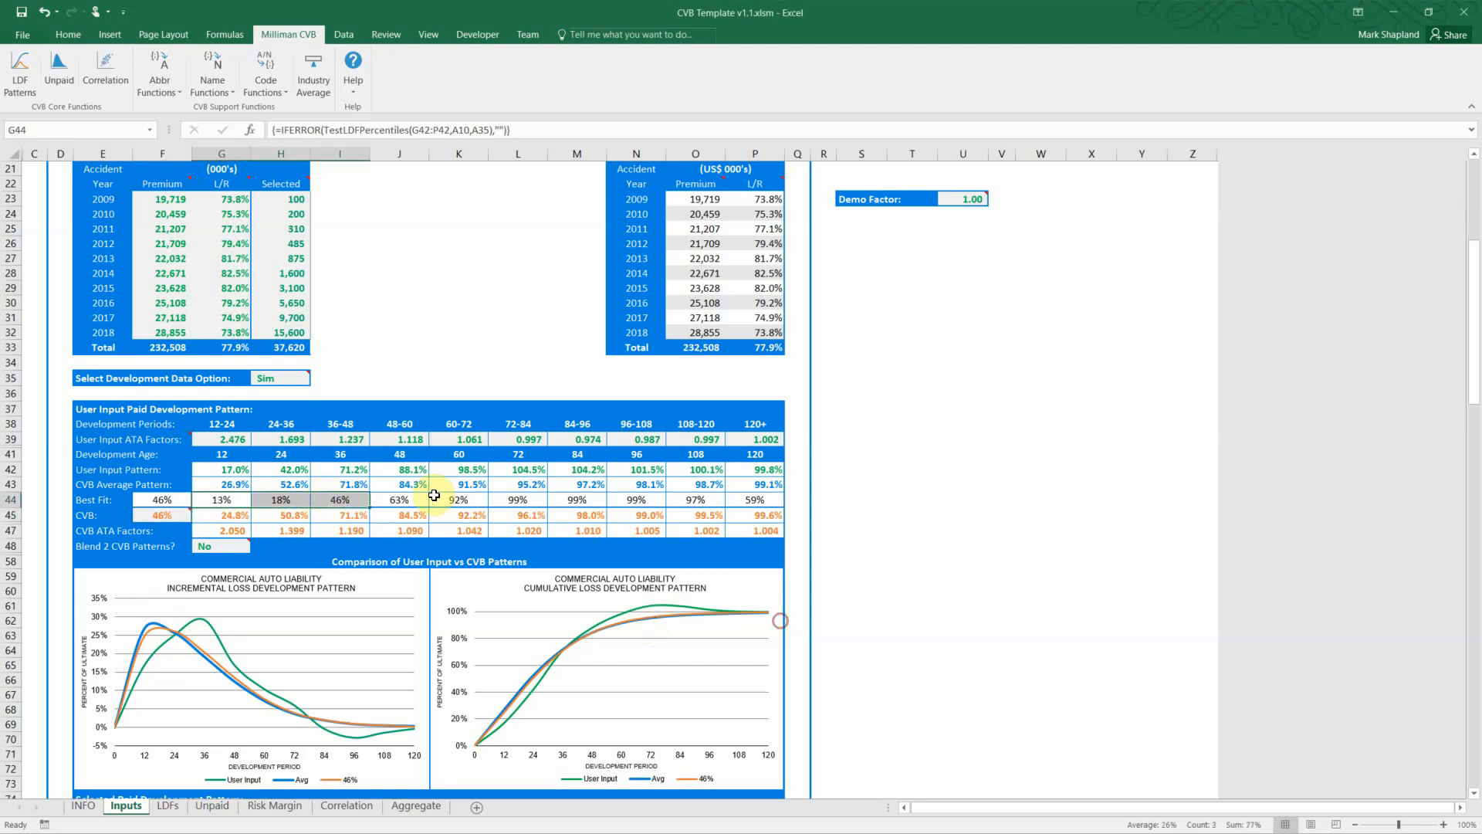
click(458, 500)
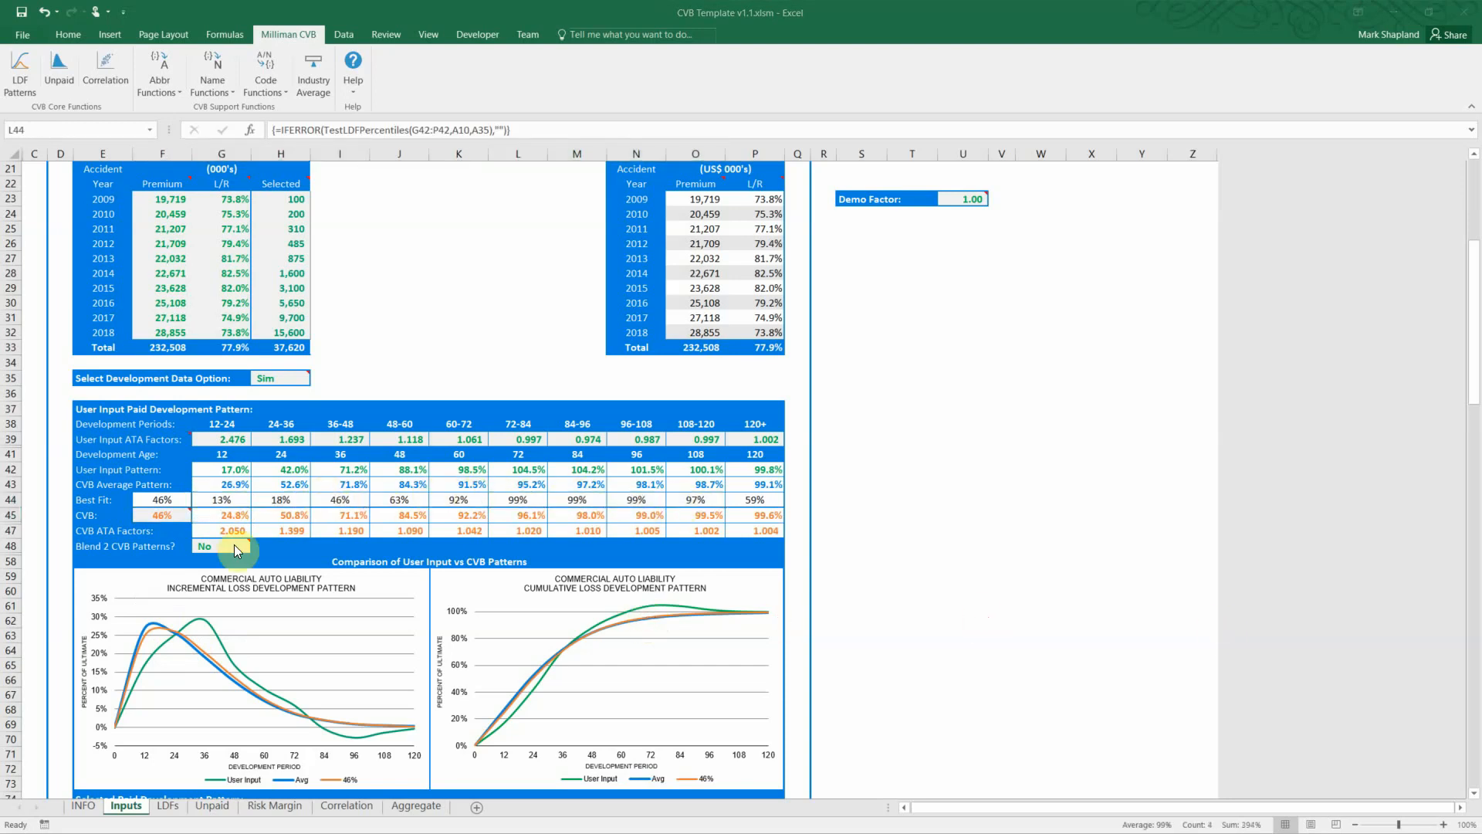
mouse_move(233, 547)
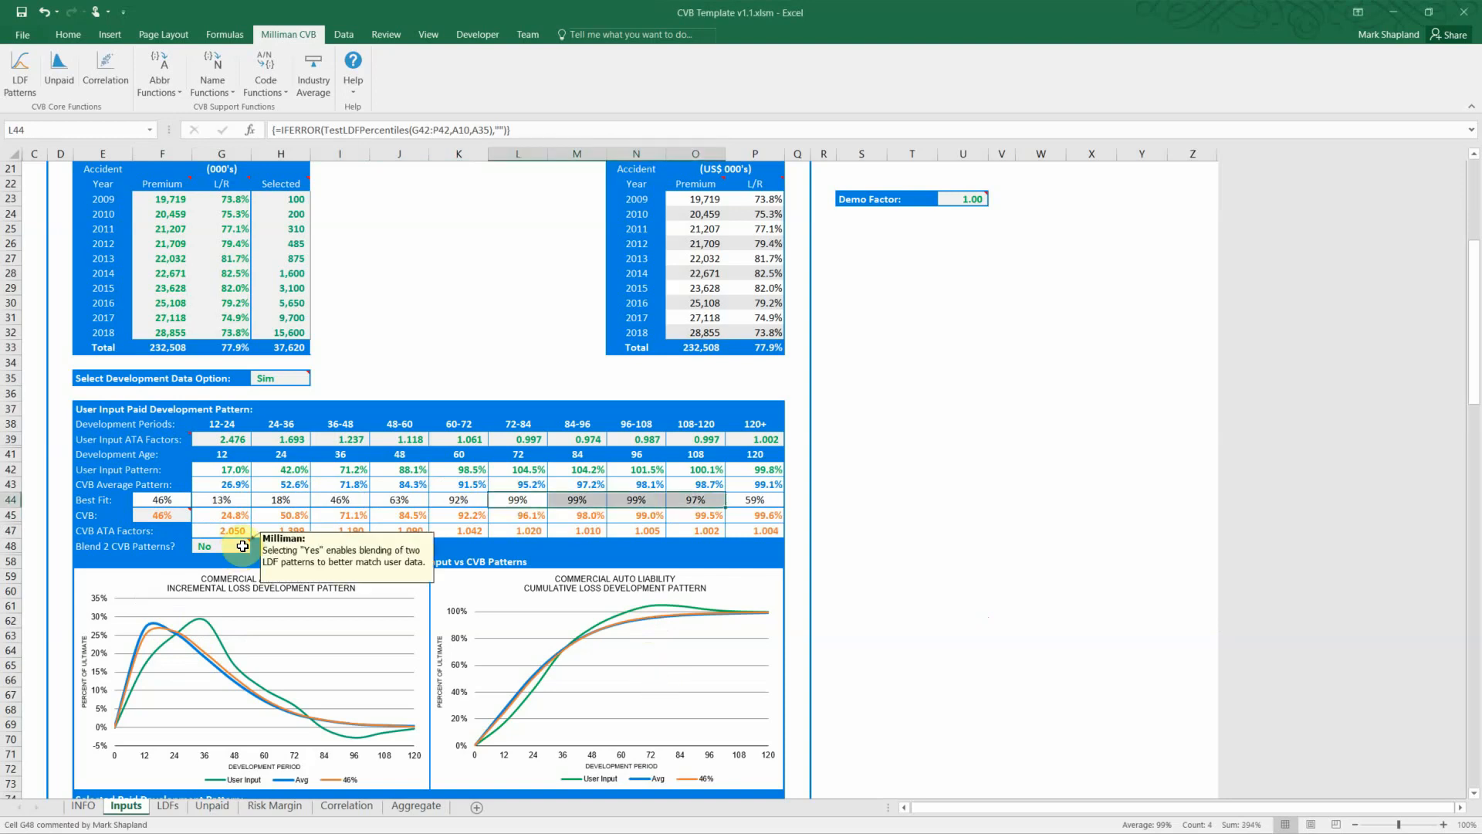
click(256, 547)
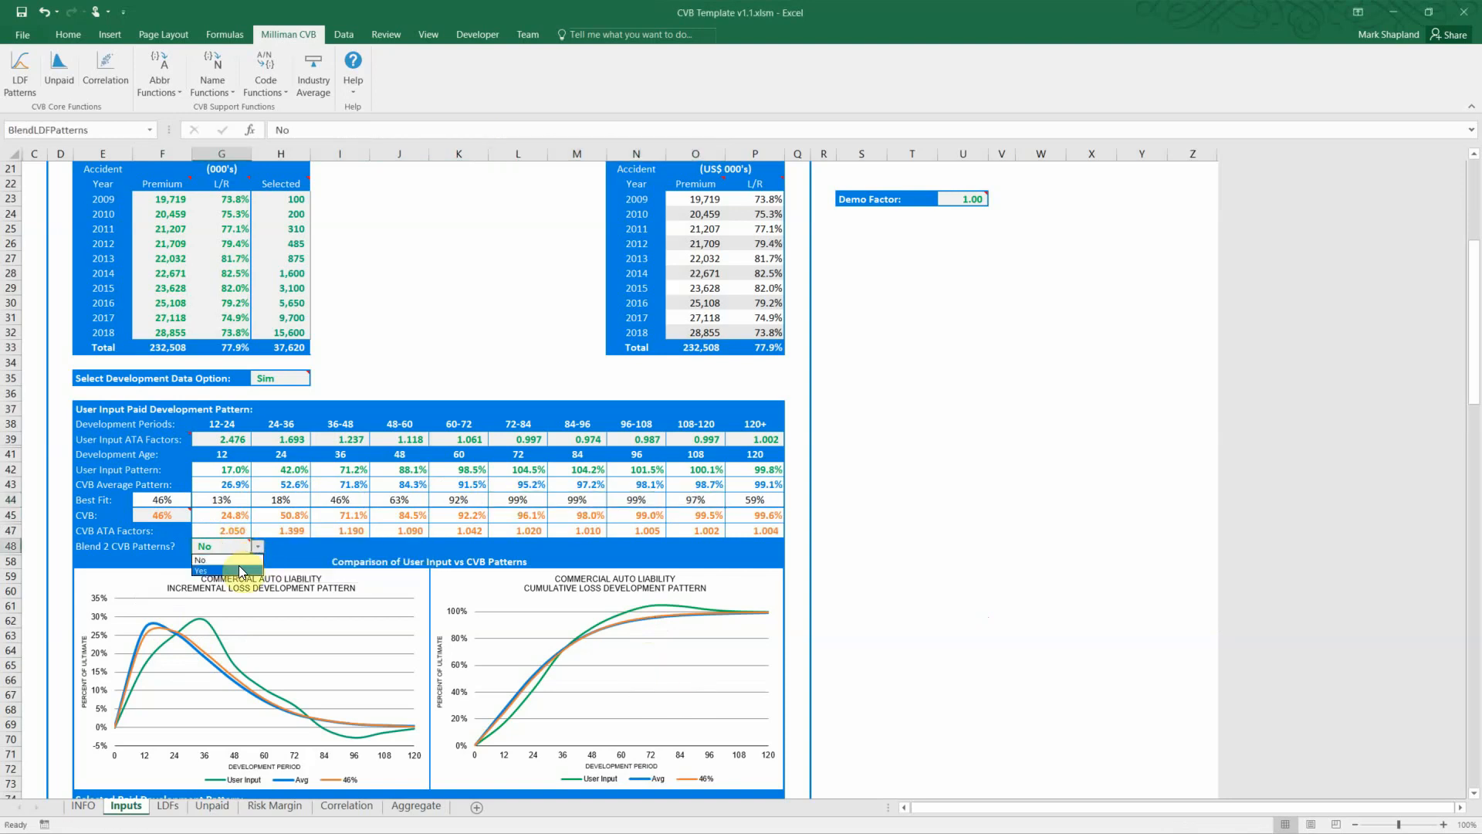
click(205, 560)
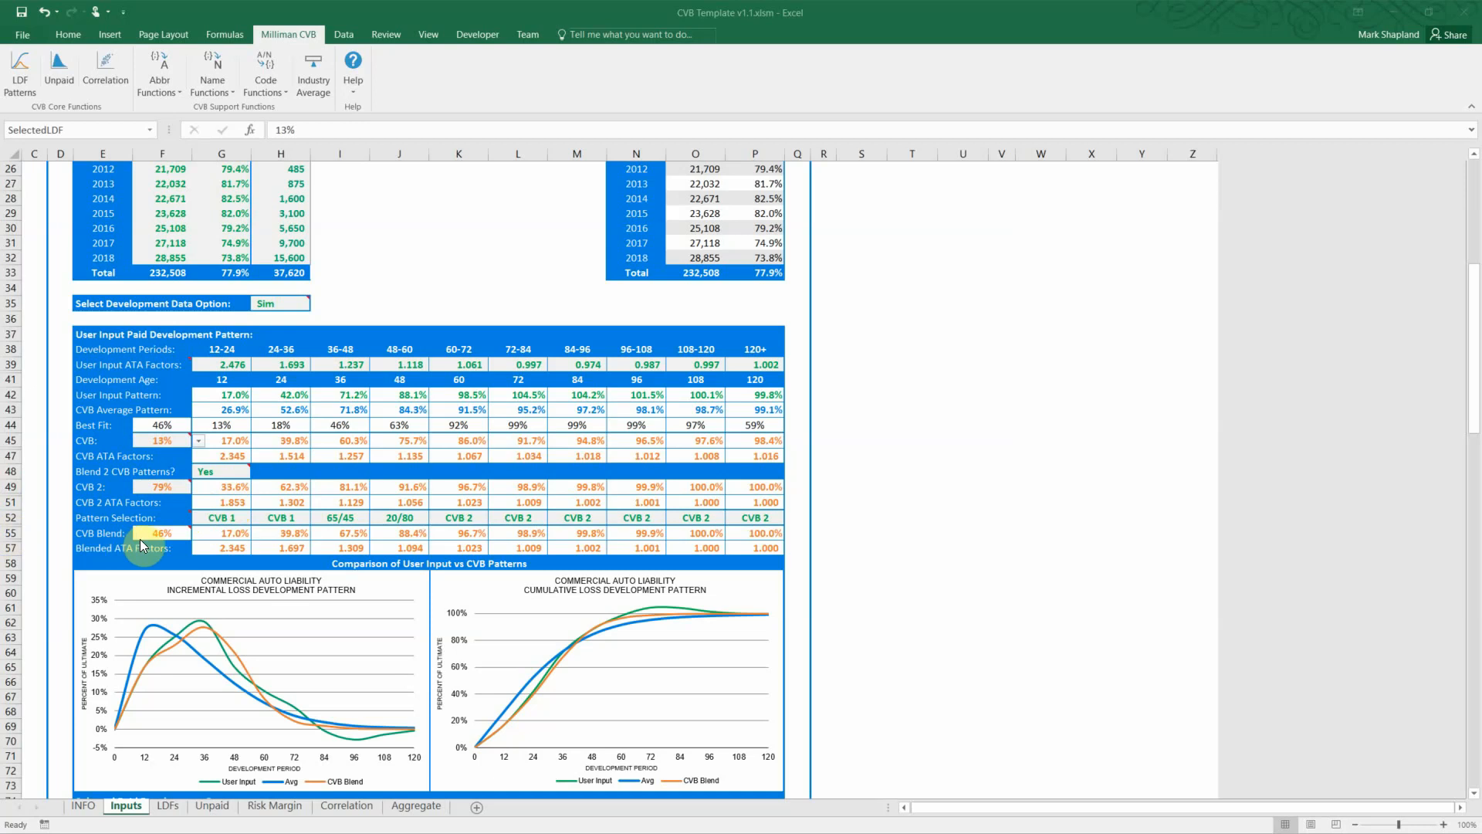
mouse_move(192, 694)
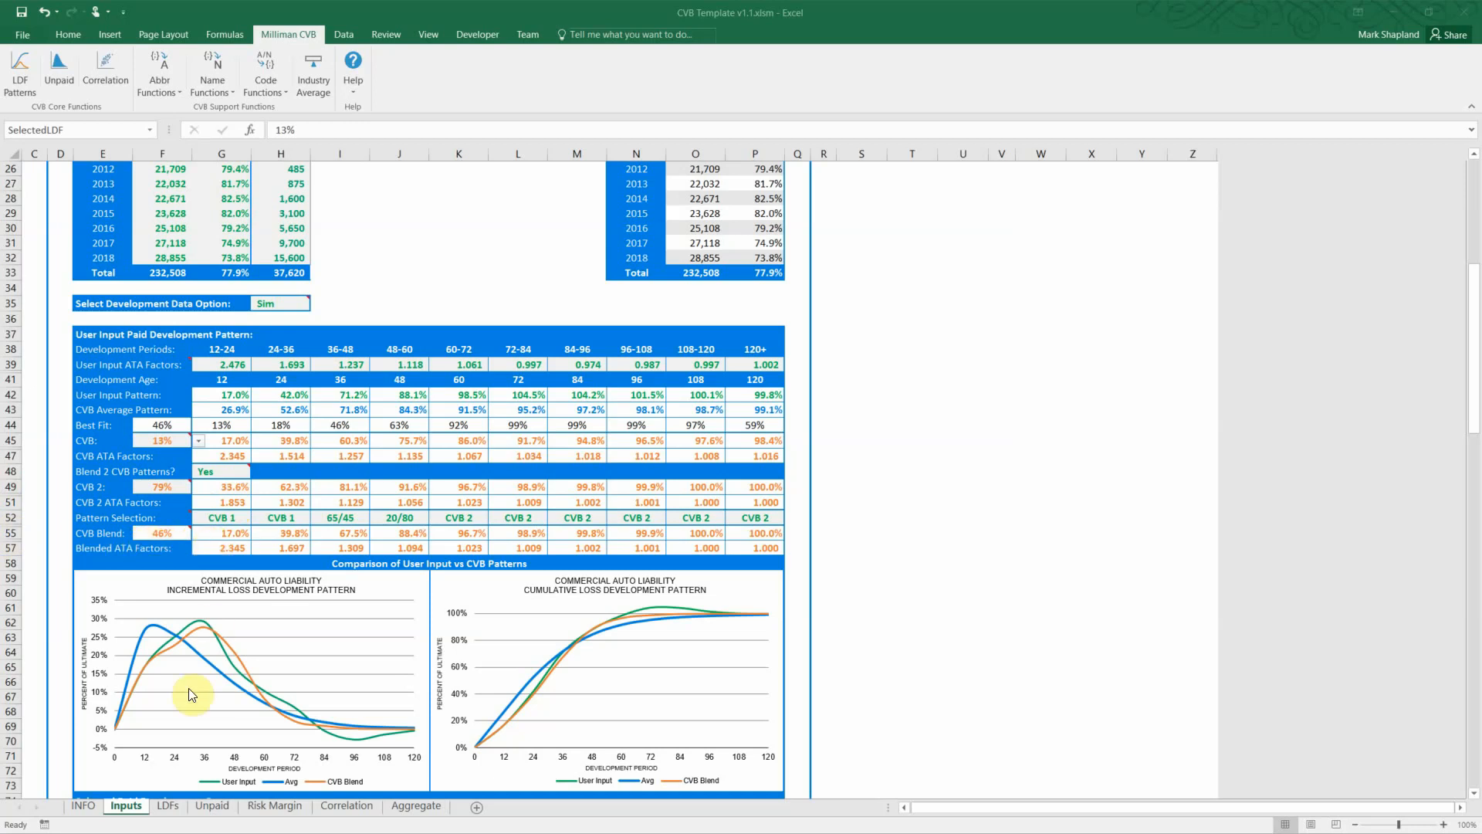
mouse_move(353, 711)
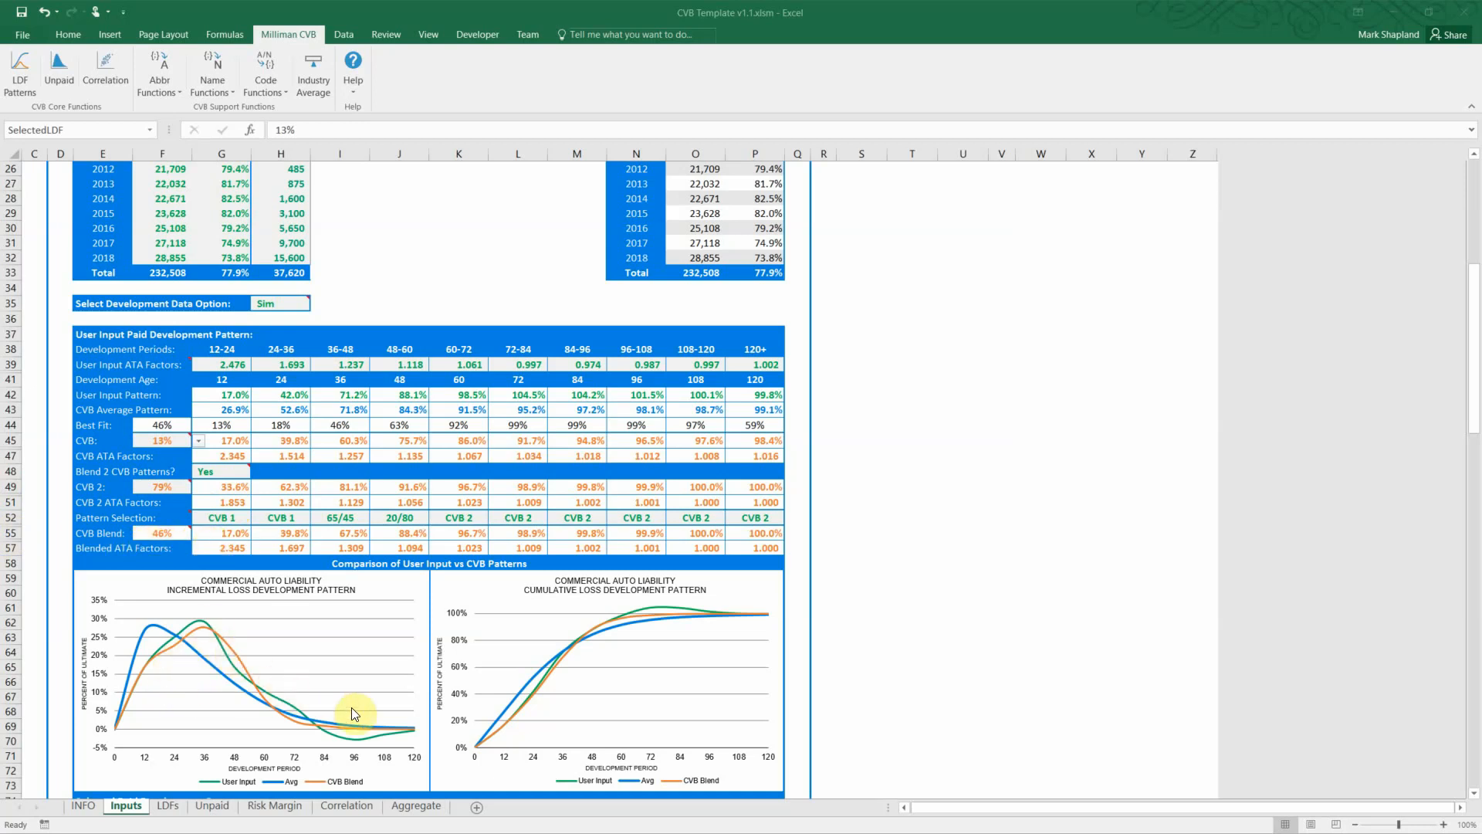
mouse_move(351, 703)
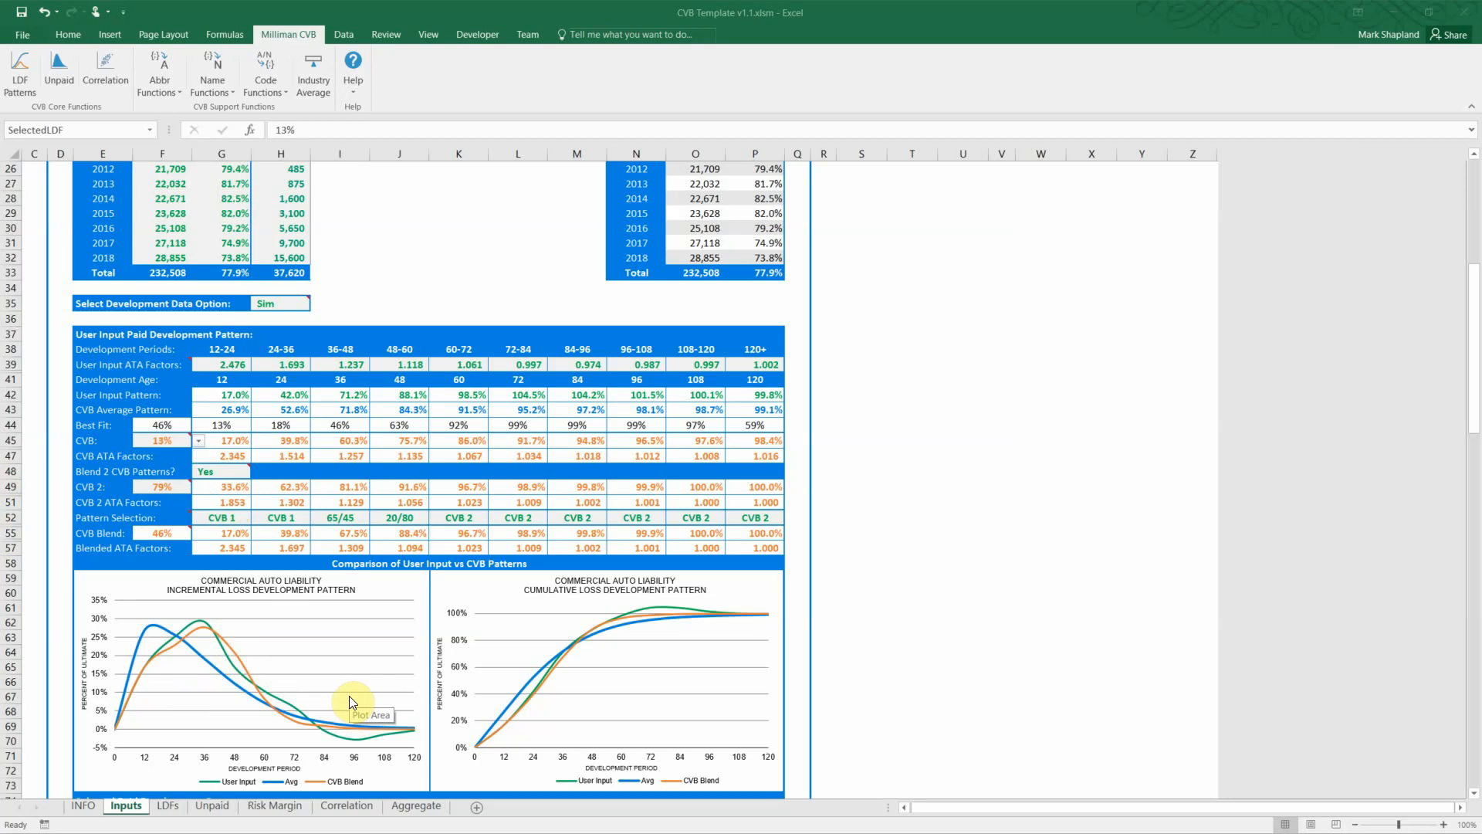
mouse_move(221, 681)
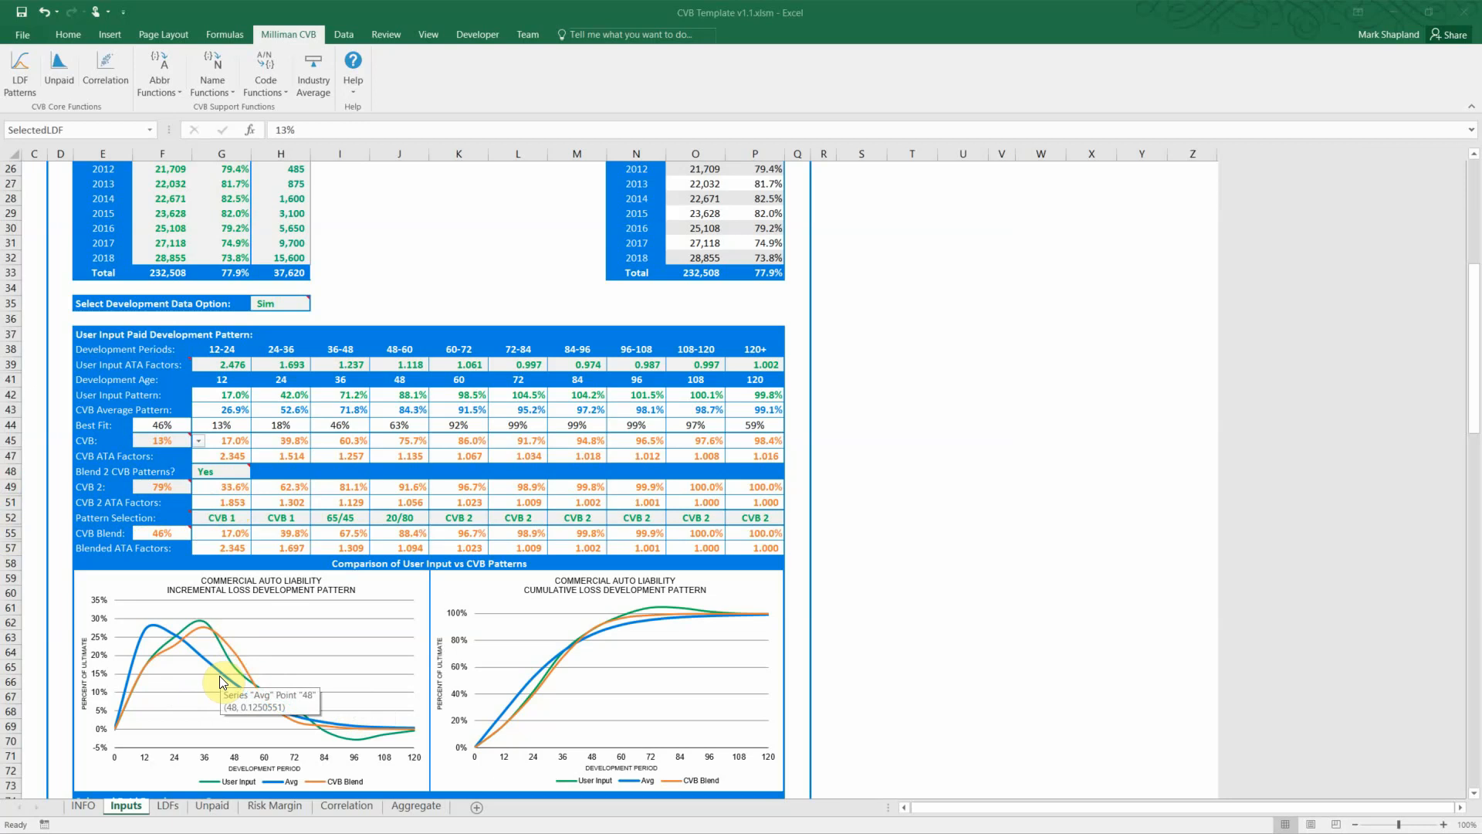
mouse_move(220, 652)
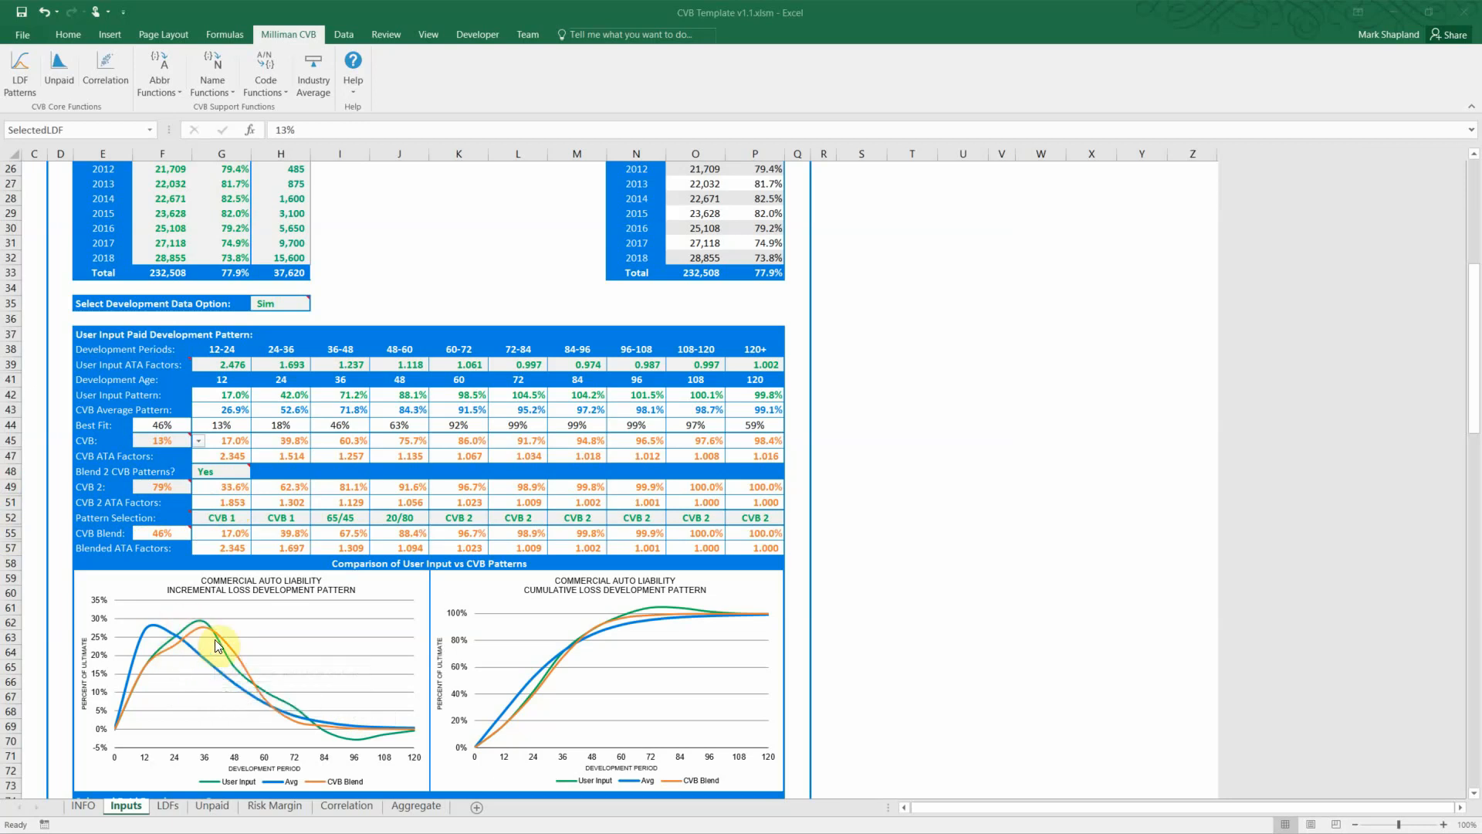
mouse_move(67, 652)
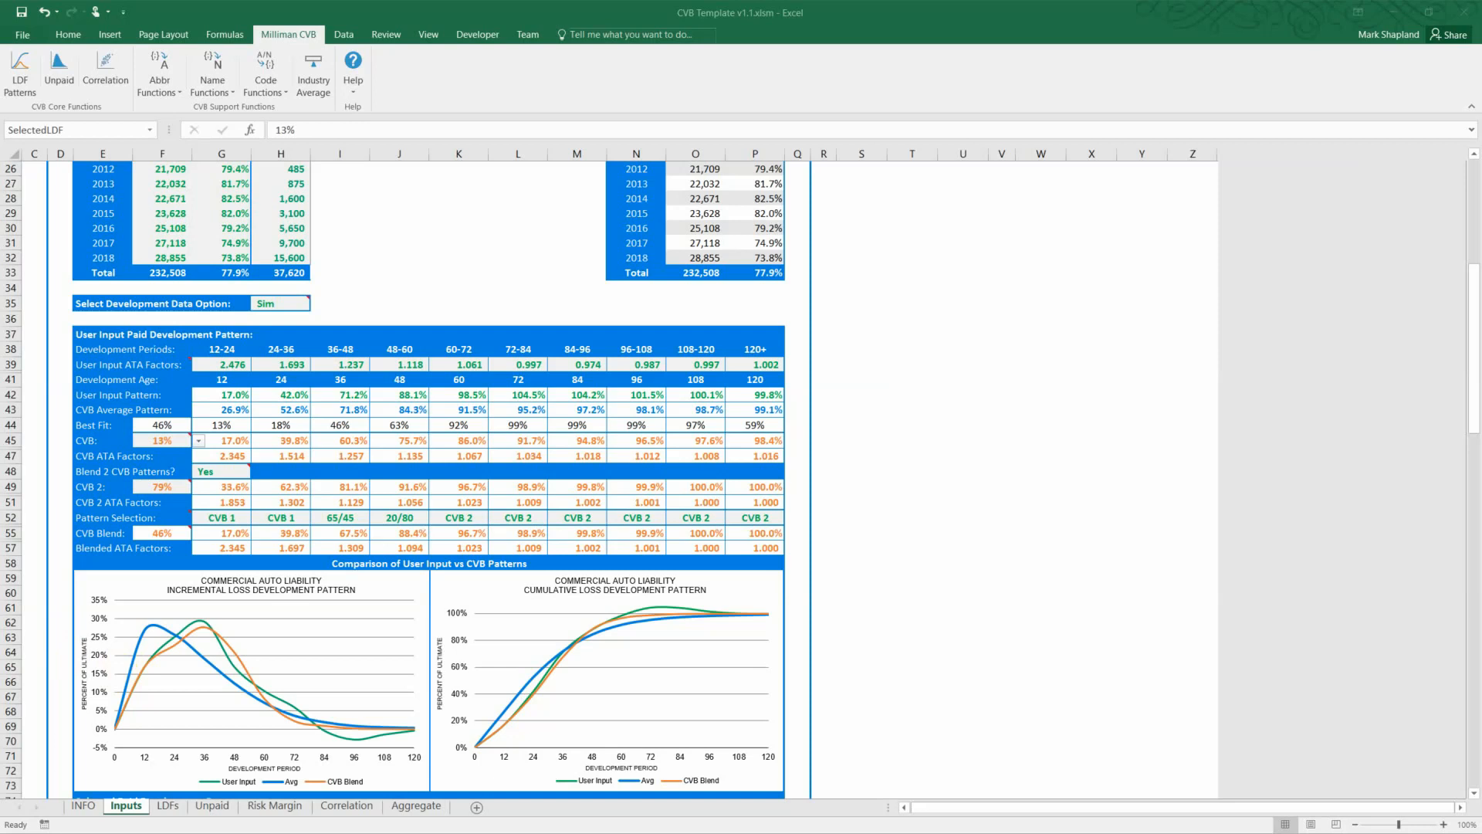
Step: Copy the Selected ATA Factors row G80:P80, covering periods 12-24 through 120+
scroll(down, 3)
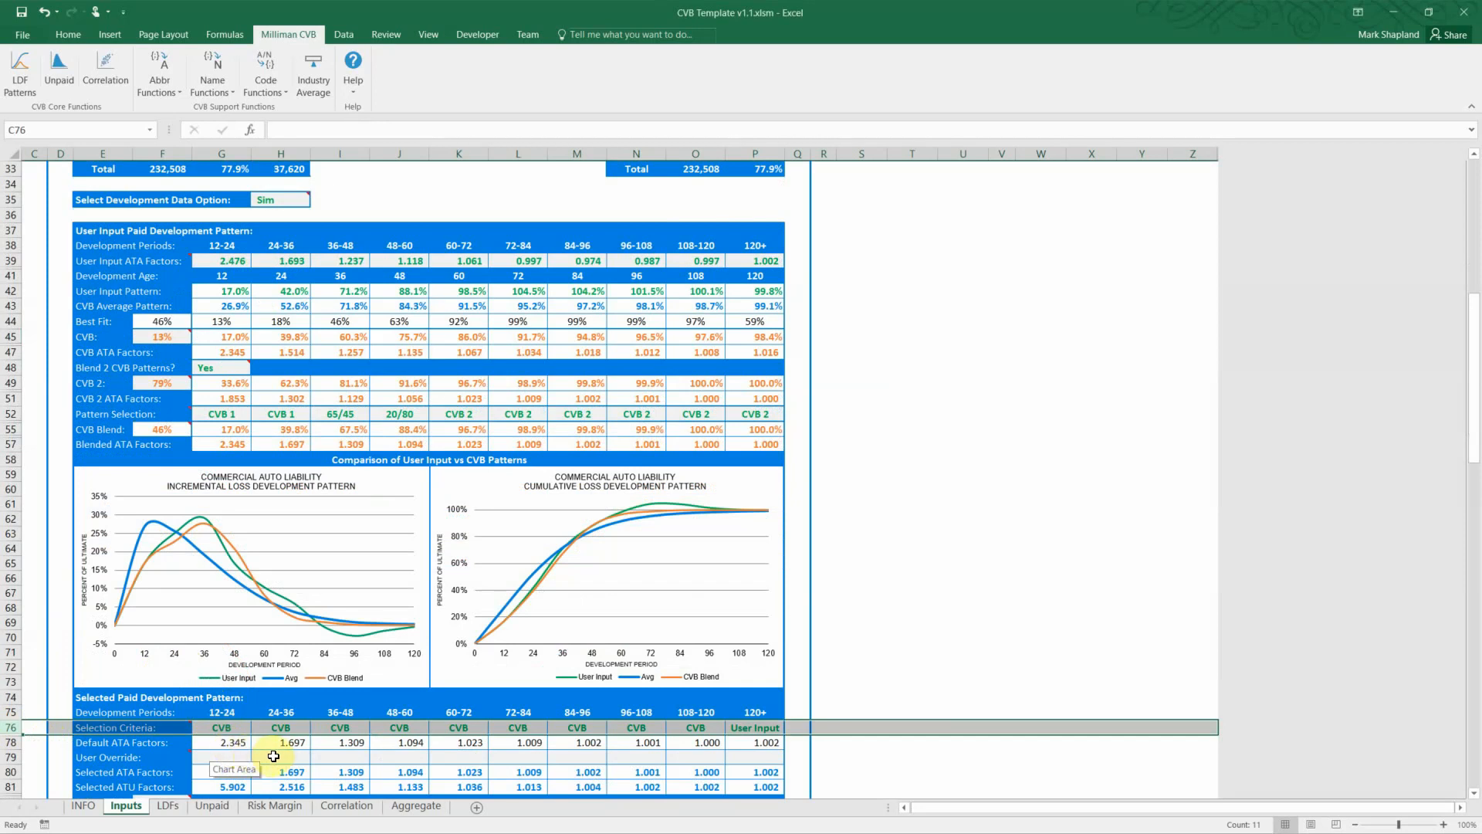
click(280, 758)
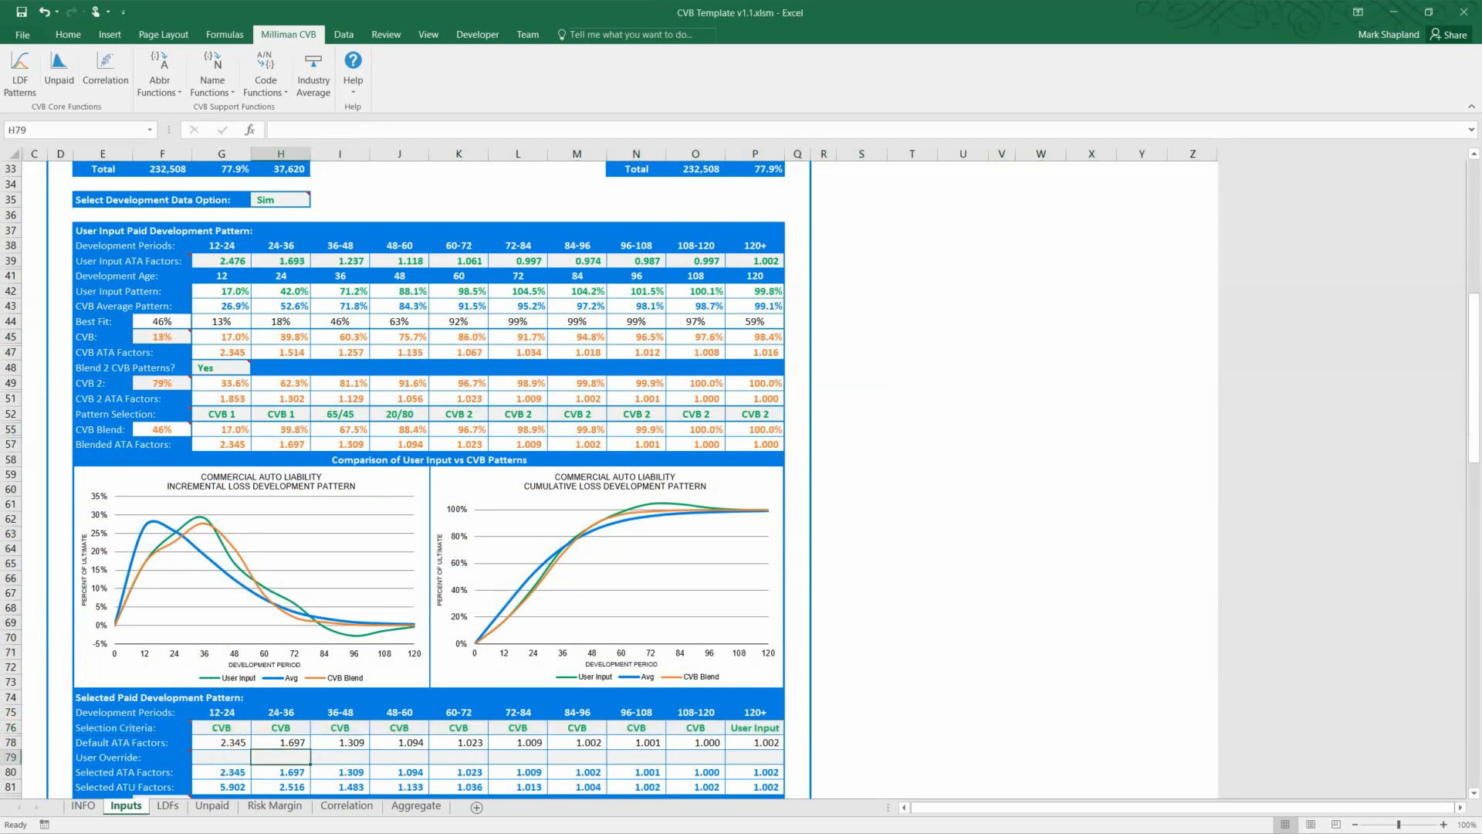
mouse_move(762, 726)
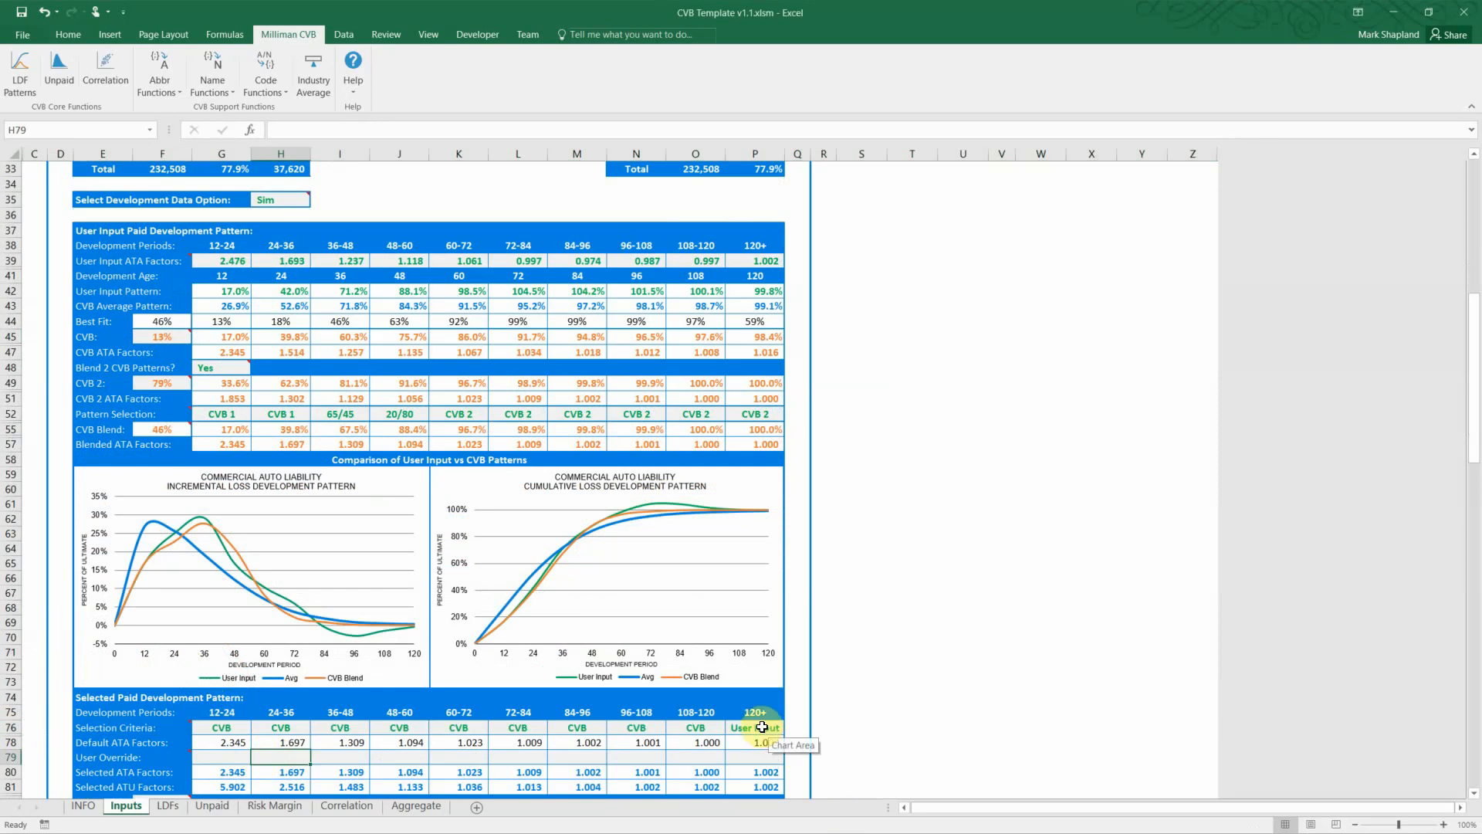
click(755, 727)
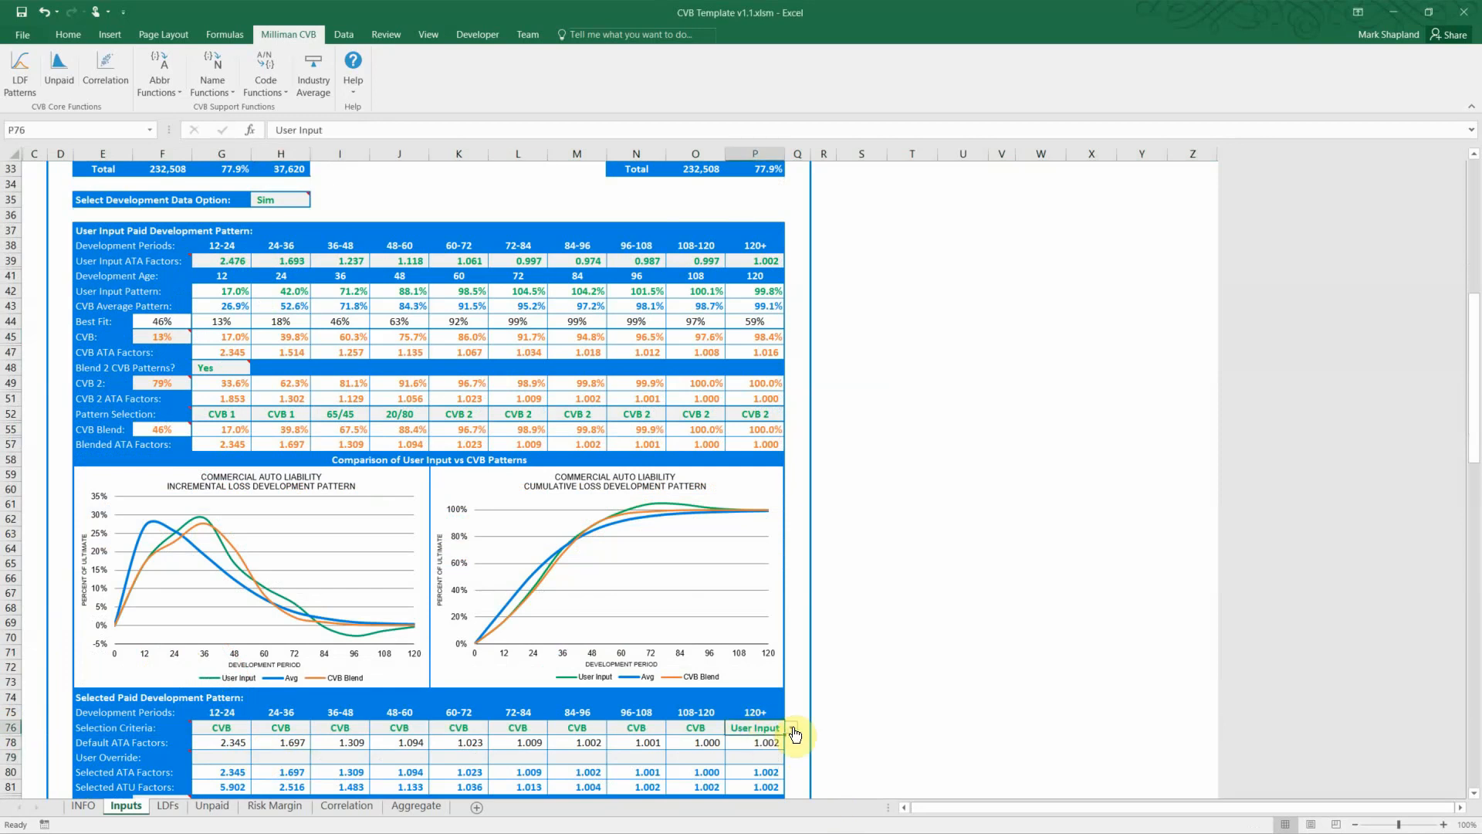
click(795, 727)
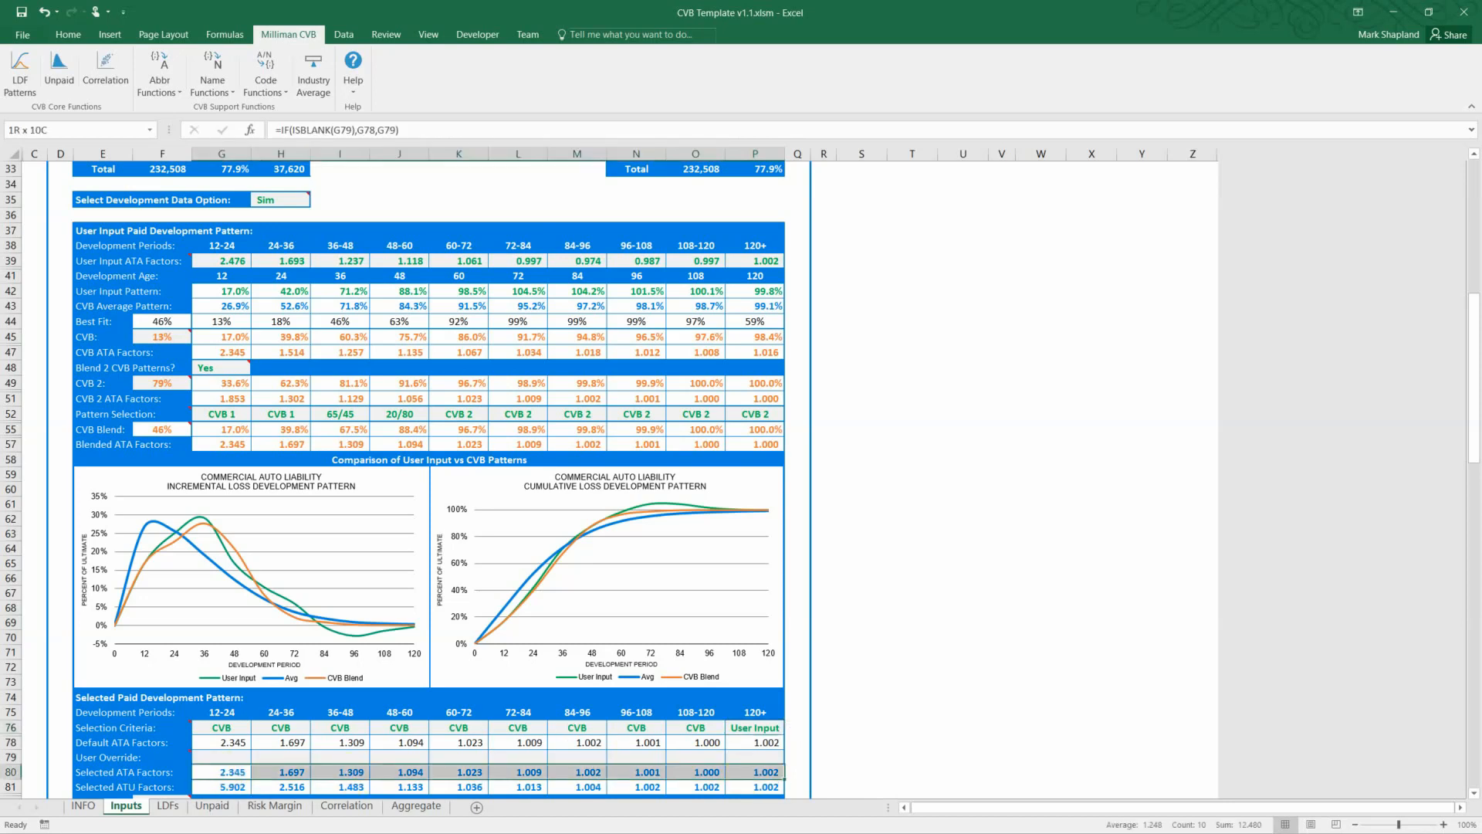
click(447, 760)
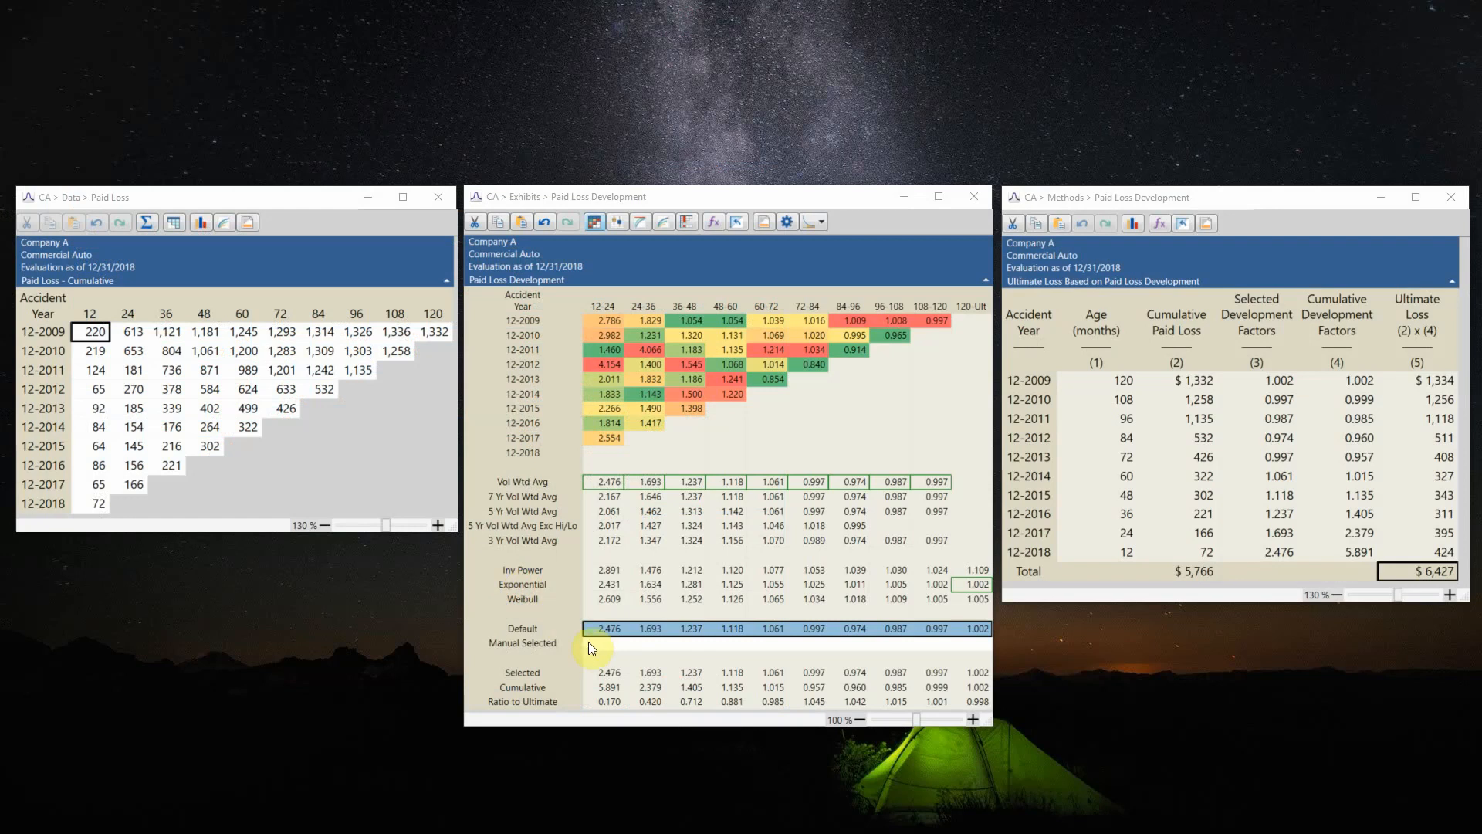
Step: Paste the selected factors, starting 2.345, into Arius's Manual Selected row
click(605, 644)
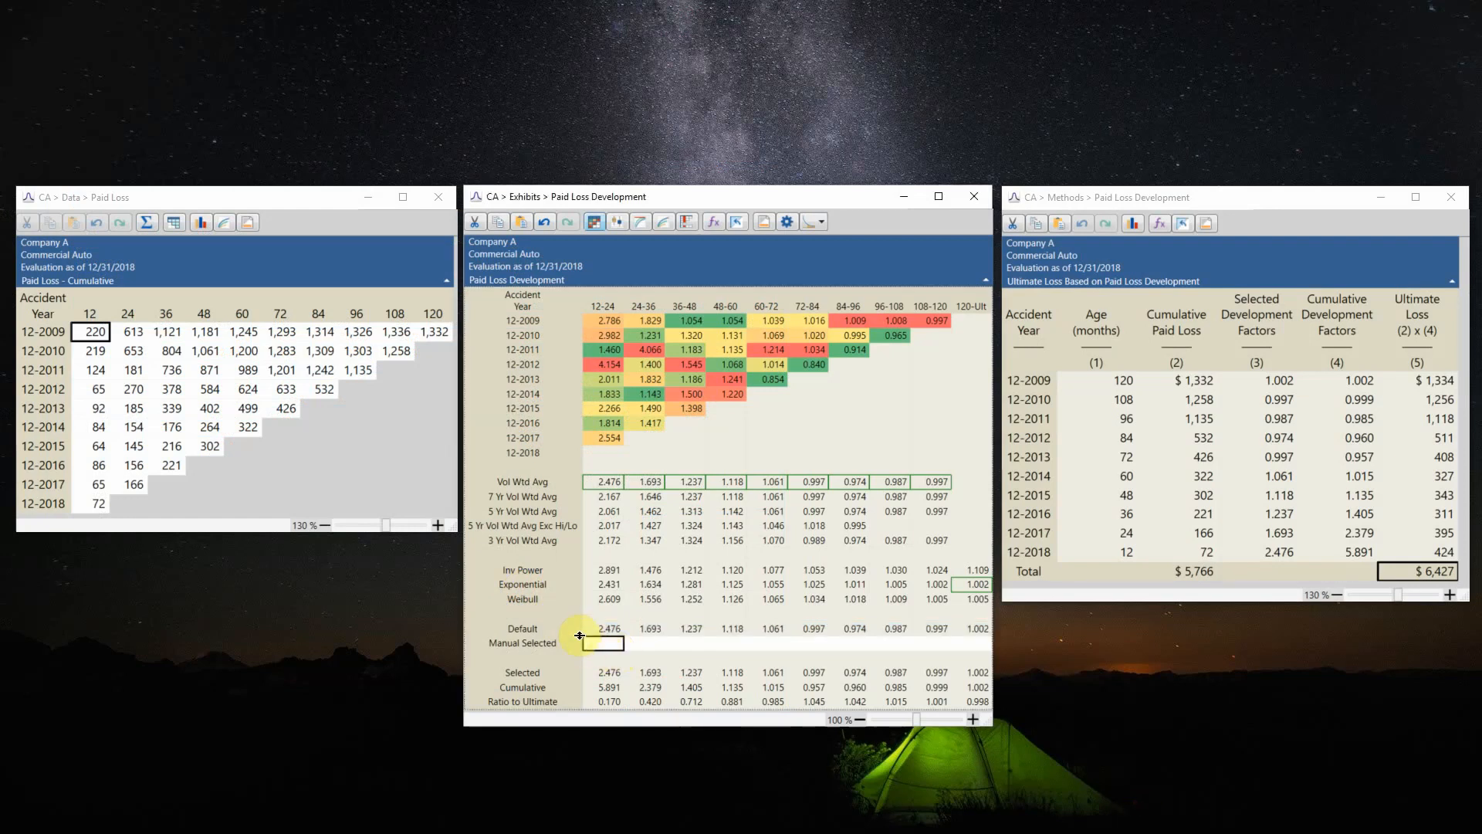
text(2.345)
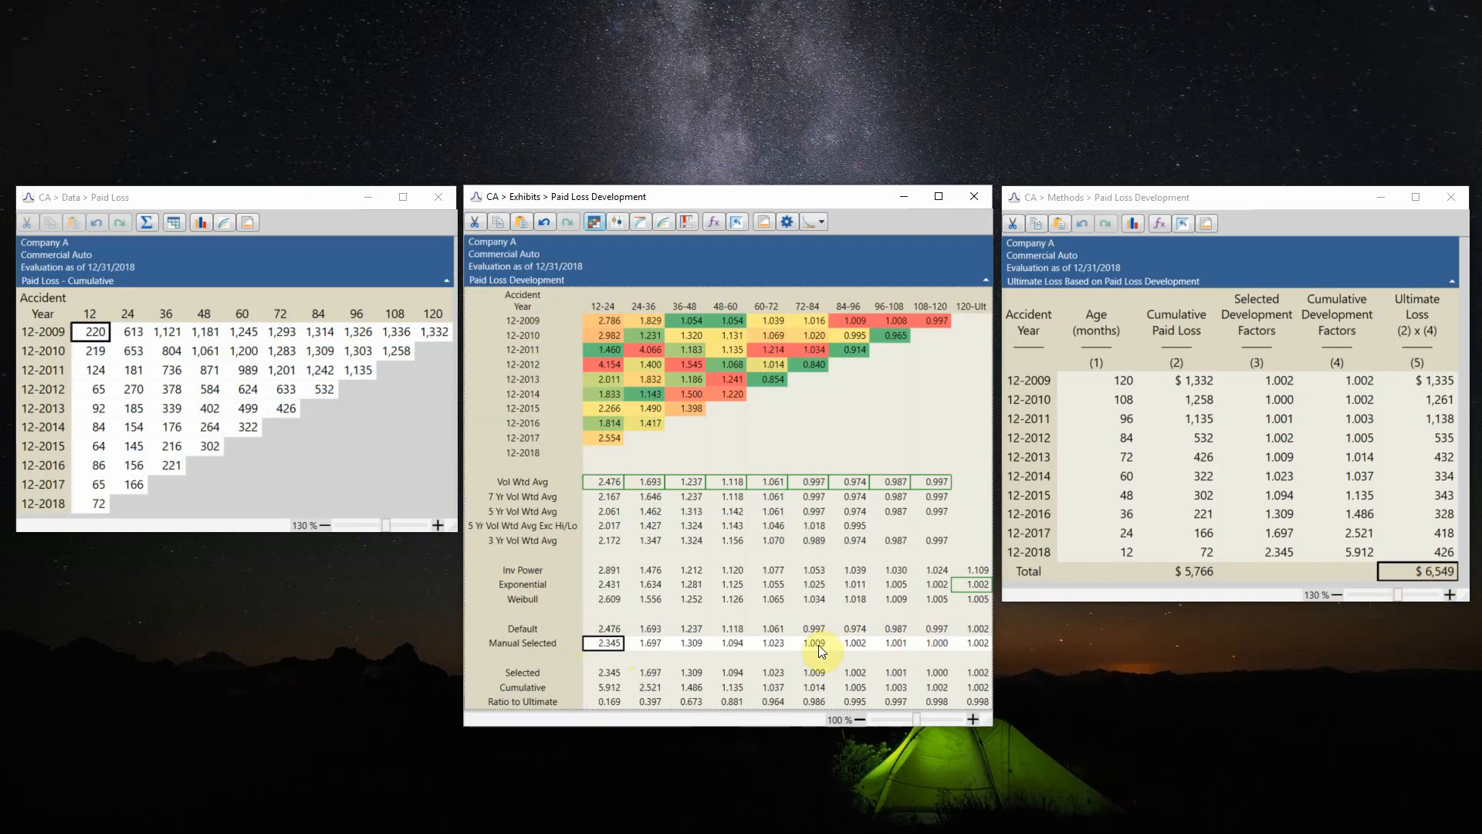
mouse_move(647, 643)
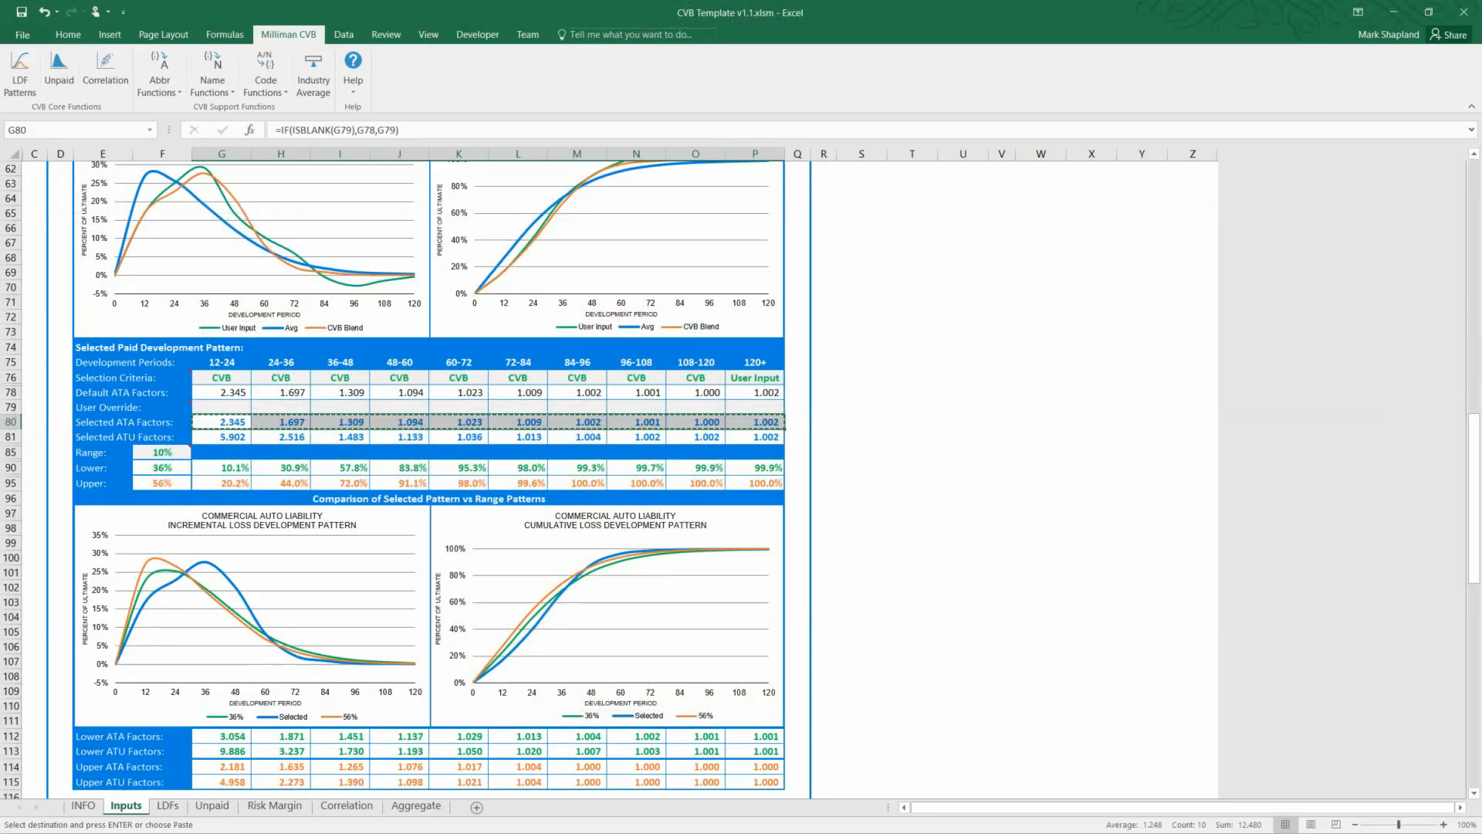
Step: Use a 10% range and copy the Lower (36%) and Upper (56%) ATA factor rows
click(162, 452)
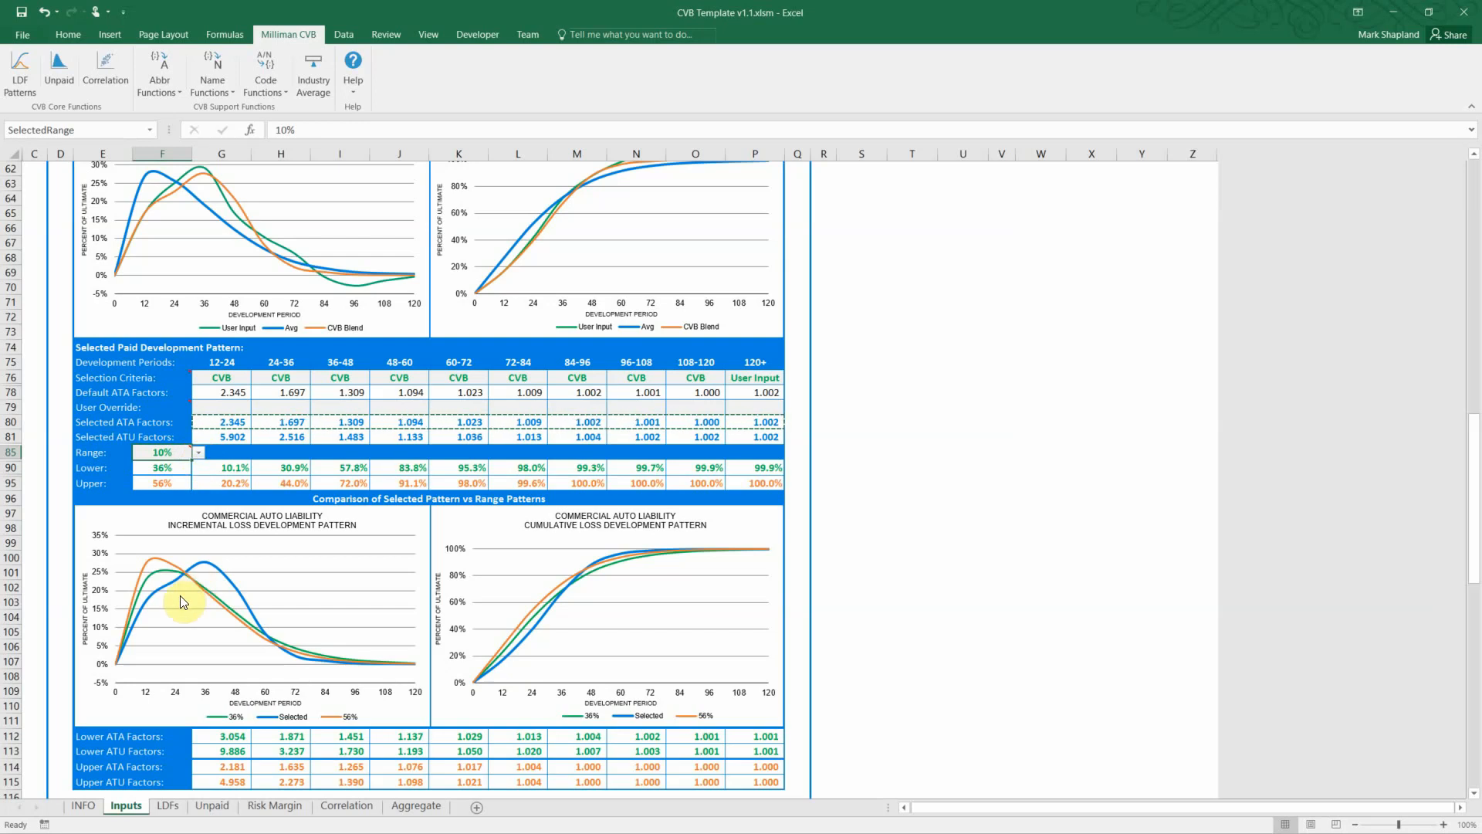
mouse_move(168, 569)
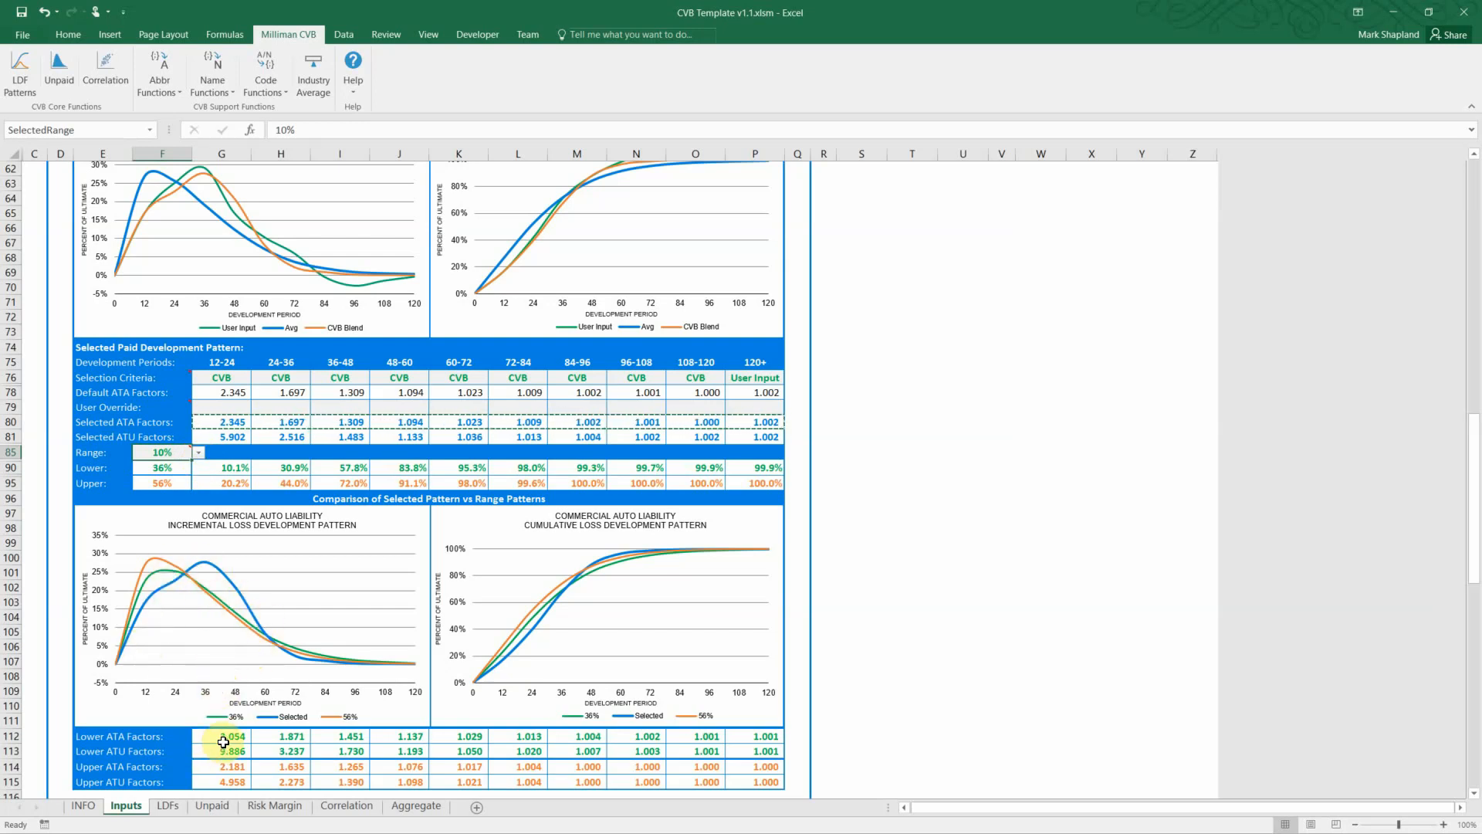
click(221, 735)
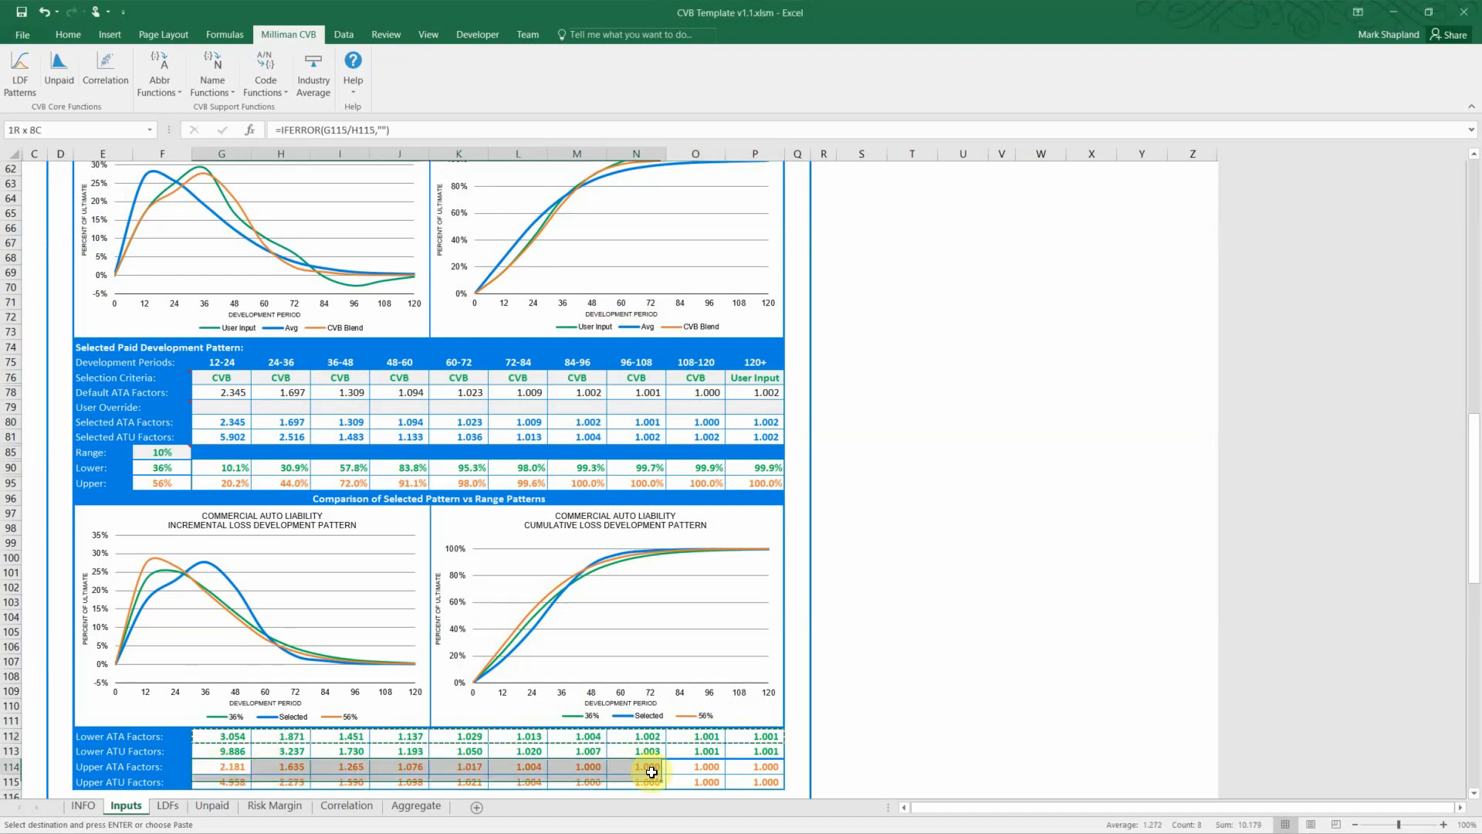
click(754, 767)
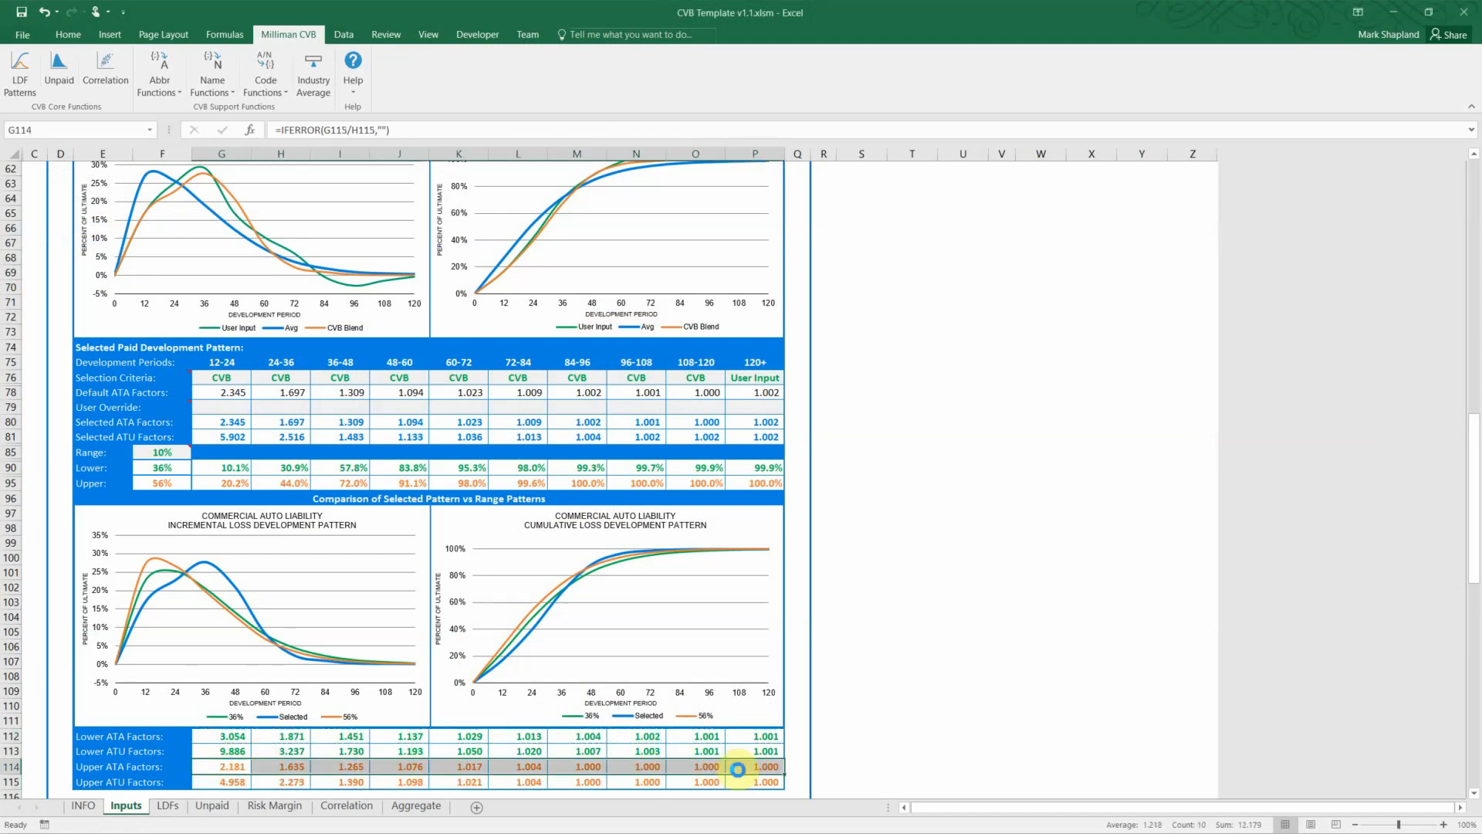